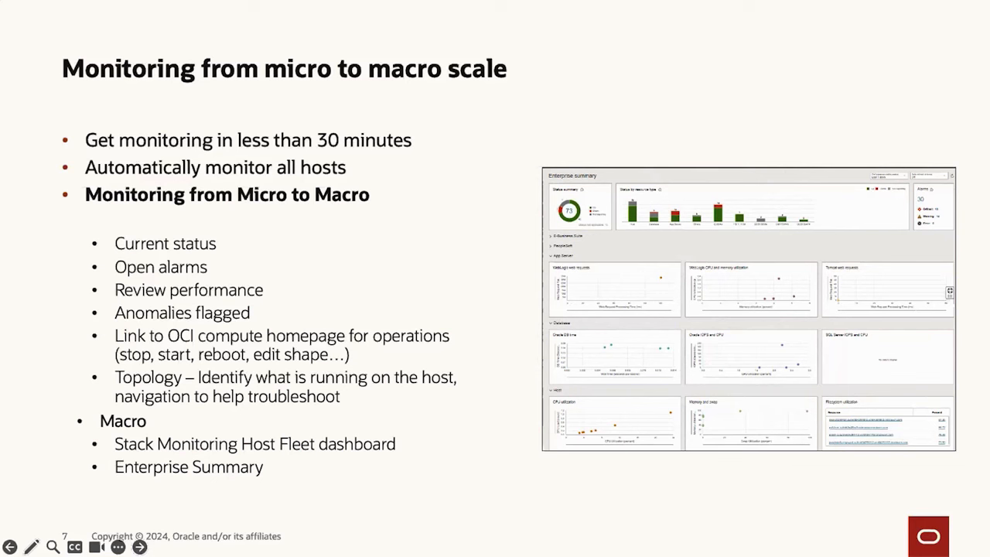
mouse_move(355, 136)
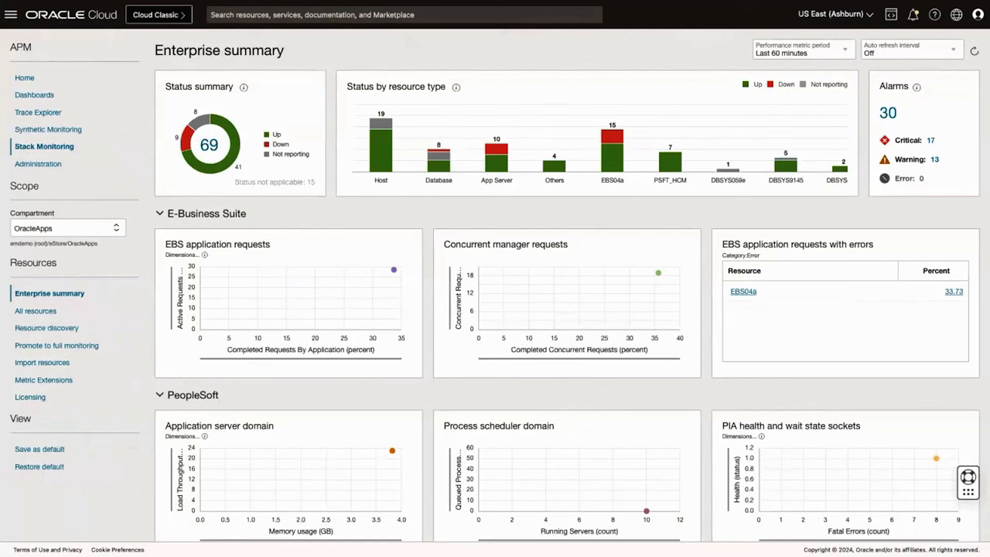
mouse_move(182, 127)
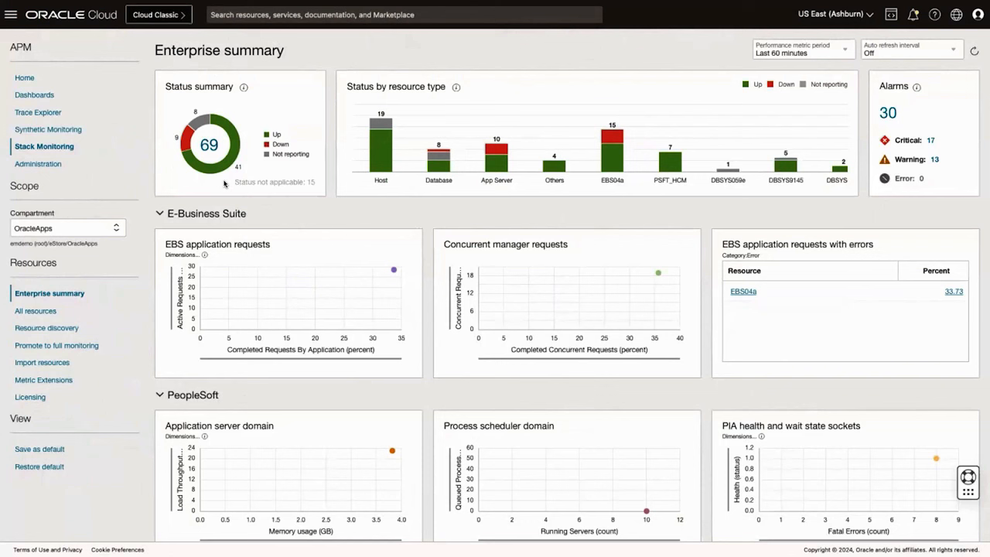
mouse_move(223, 118)
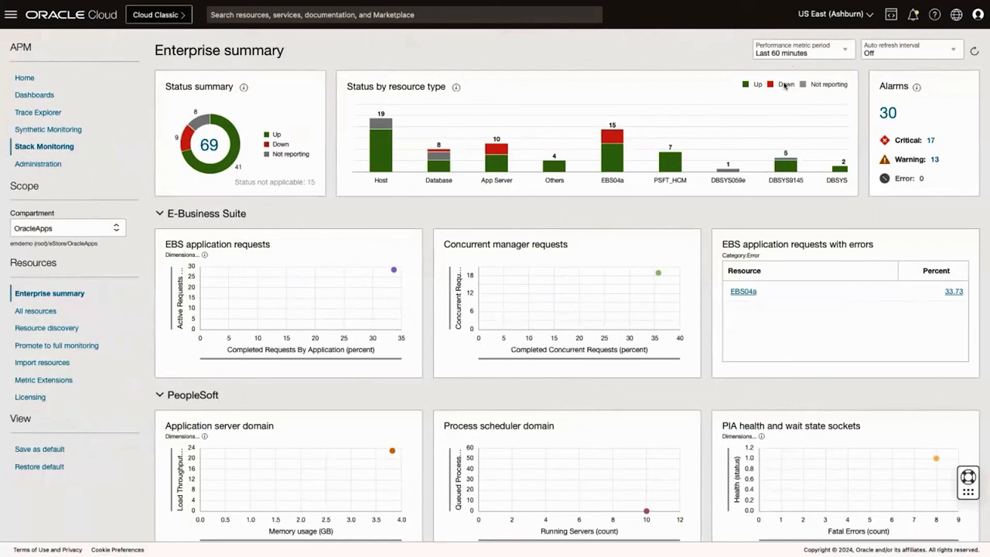
Step: Filter the Status by resource type chart to show only Down resources
click(756, 84)
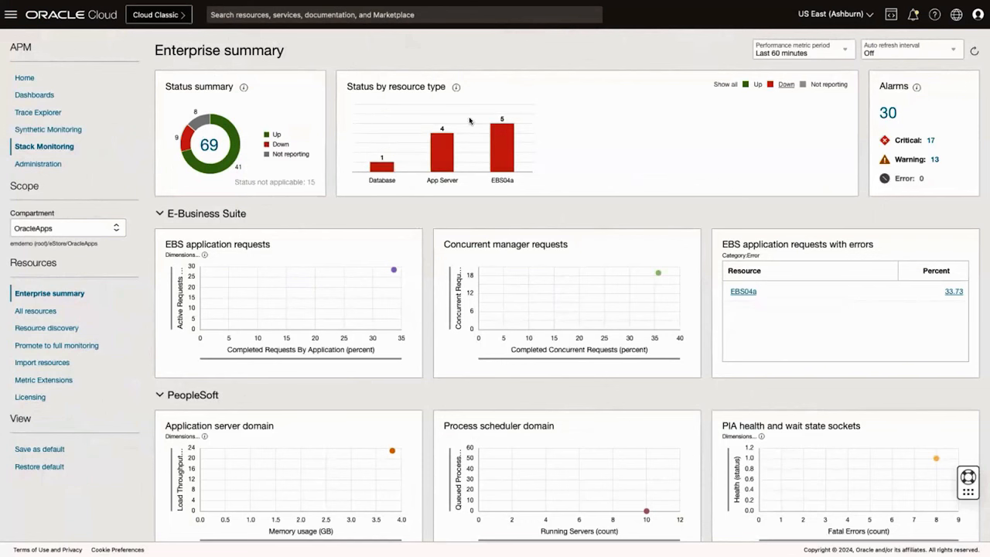
mouse_move(394, 148)
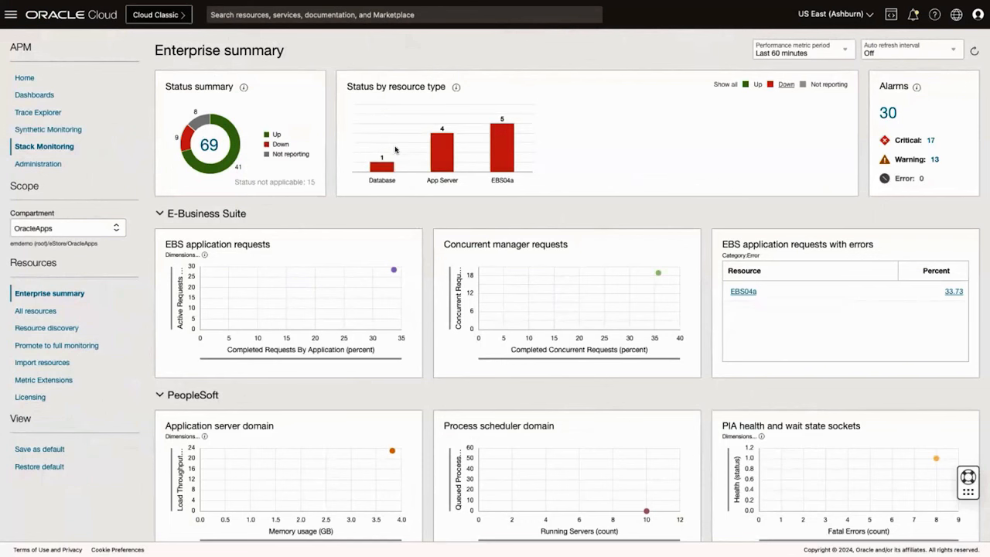
mouse_move(427, 158)
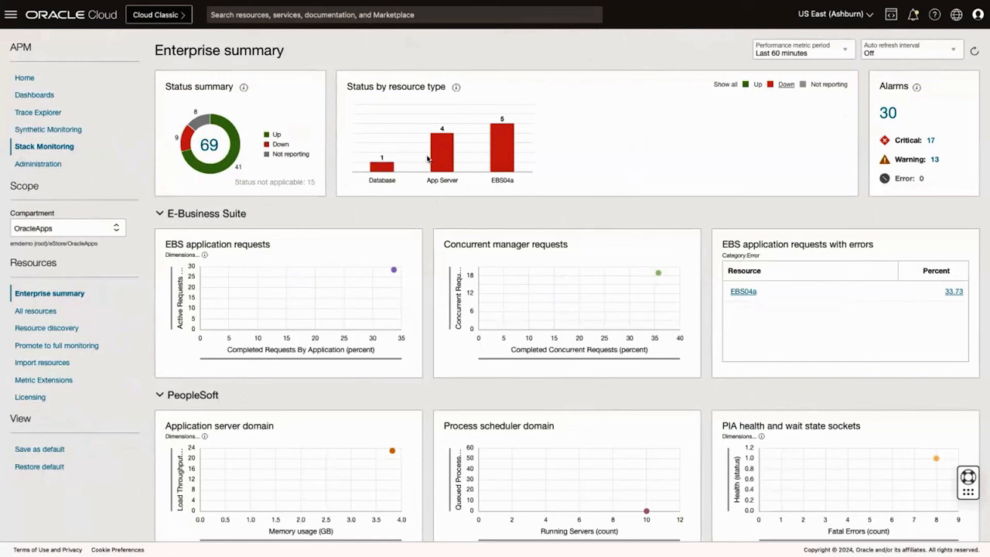
mouse_move(542, 185)
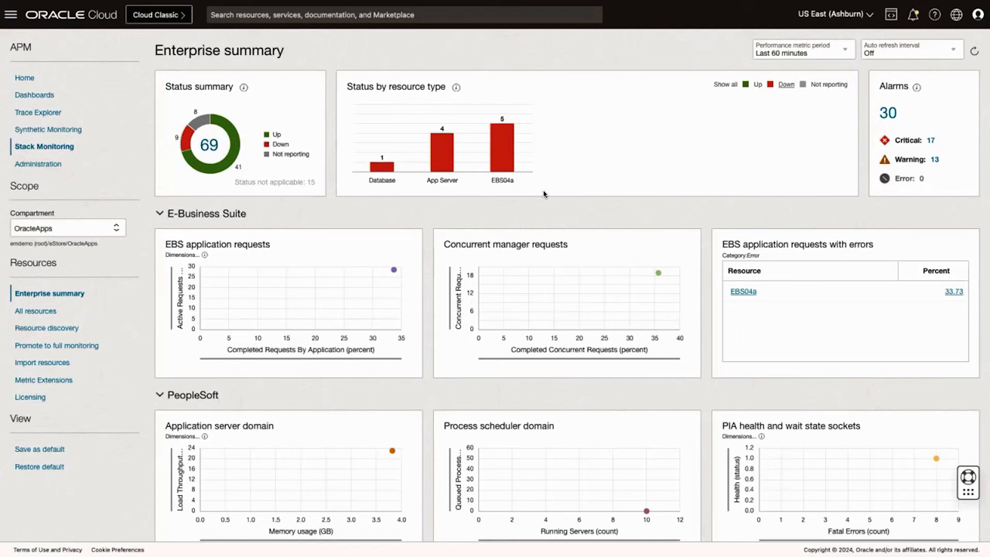
mouse_move(728, 84)
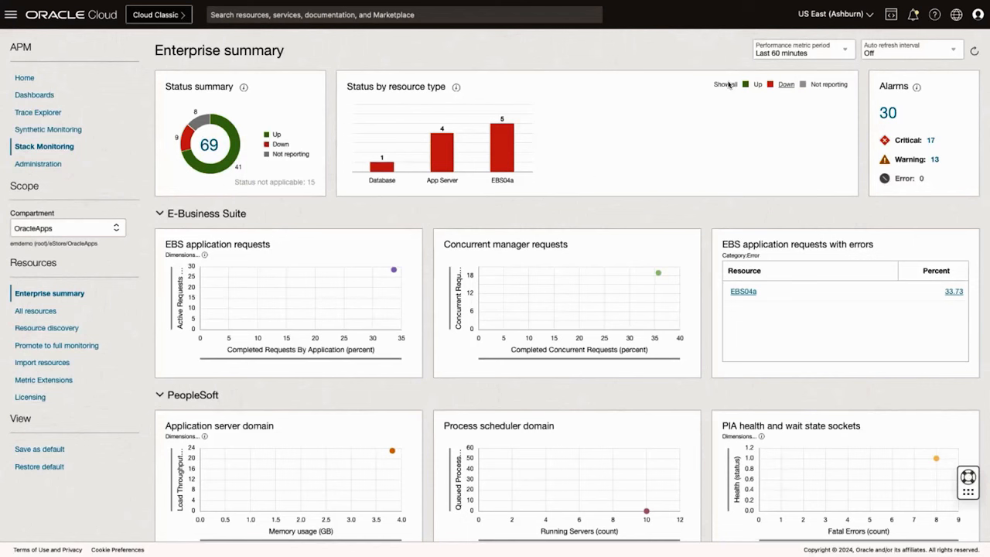
Step: Restore all statuses in the resource chart and close the critical alarms list
click(724, 84)
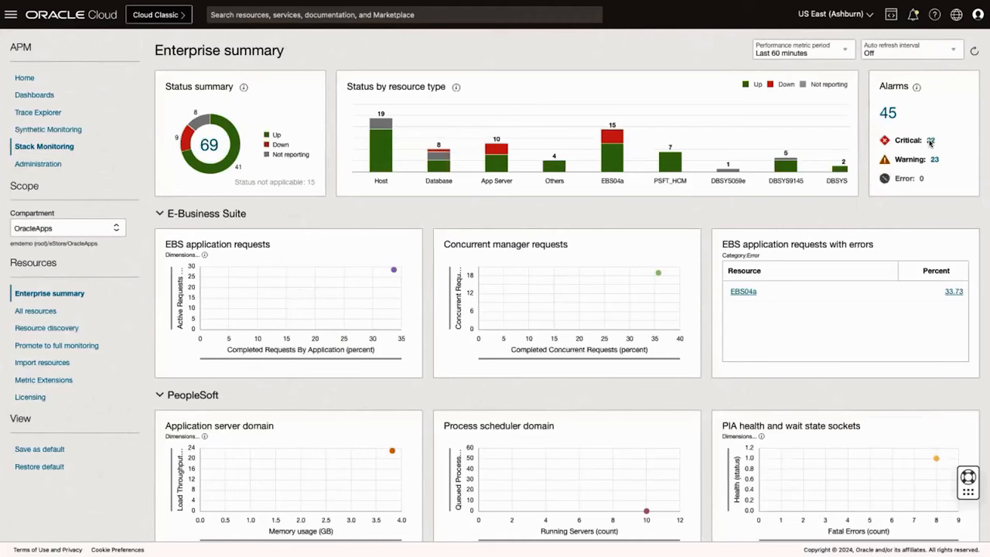
mouse_move(931, 142)
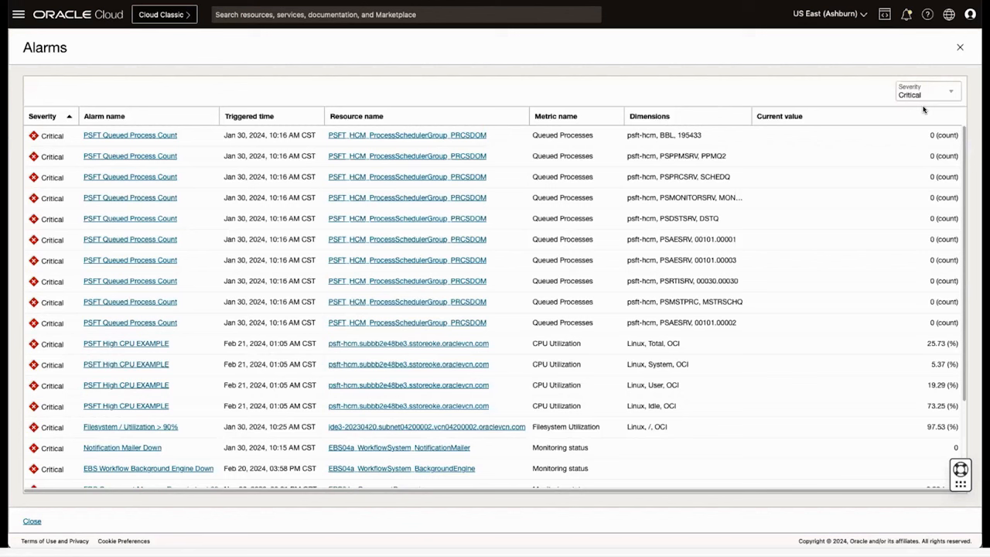
mouse_move(916, 164)
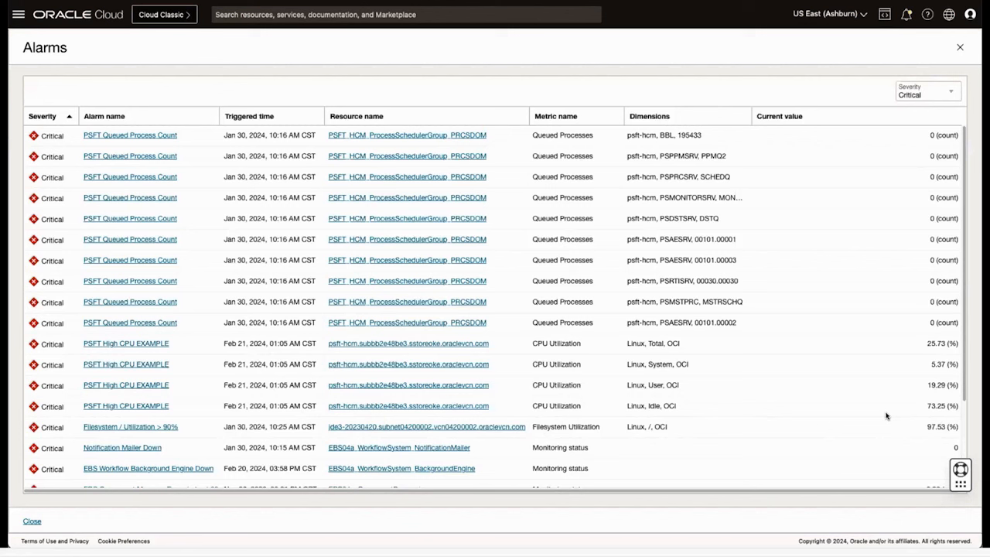
mouse_move(953, 405)
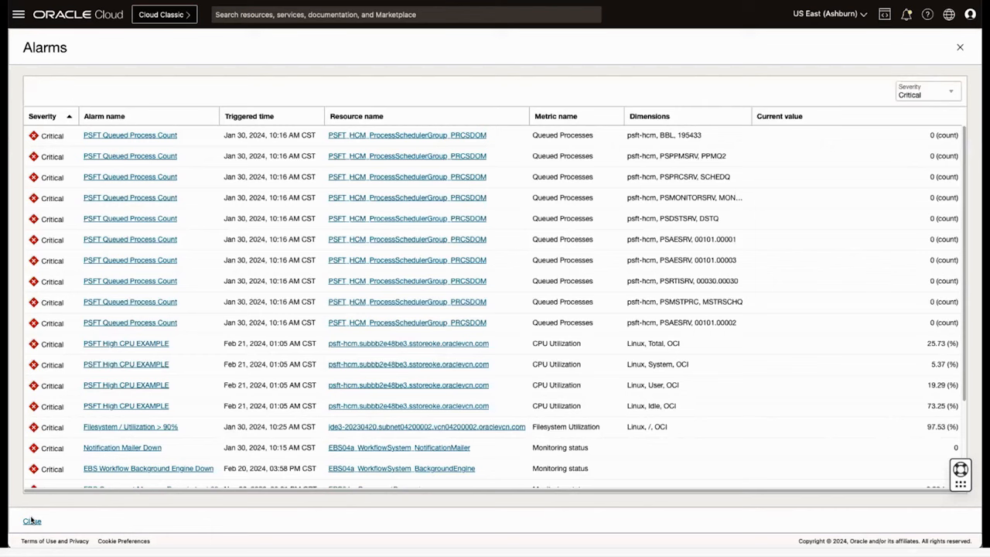
click(31, 520)
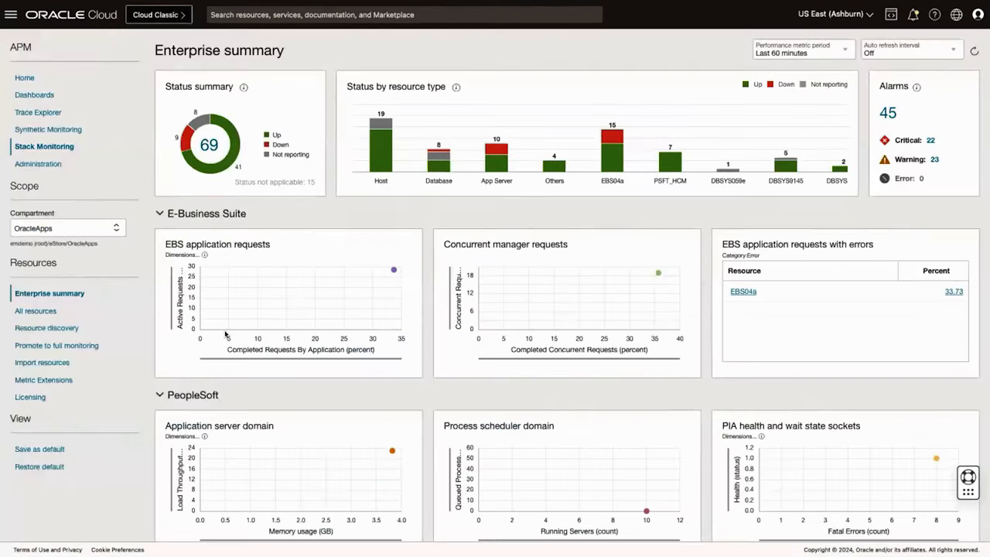
mouse_move(241, 387)
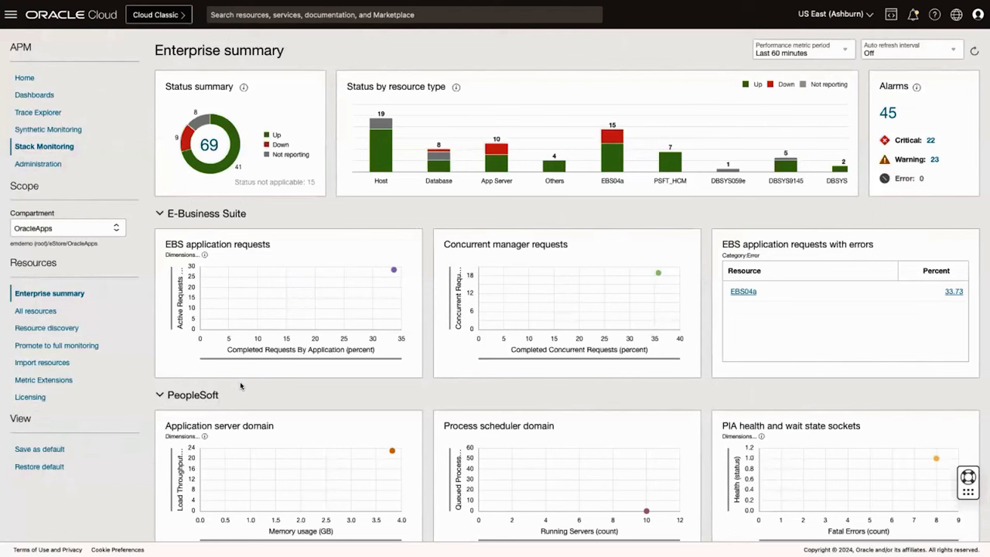
mouse_move(245, 254)
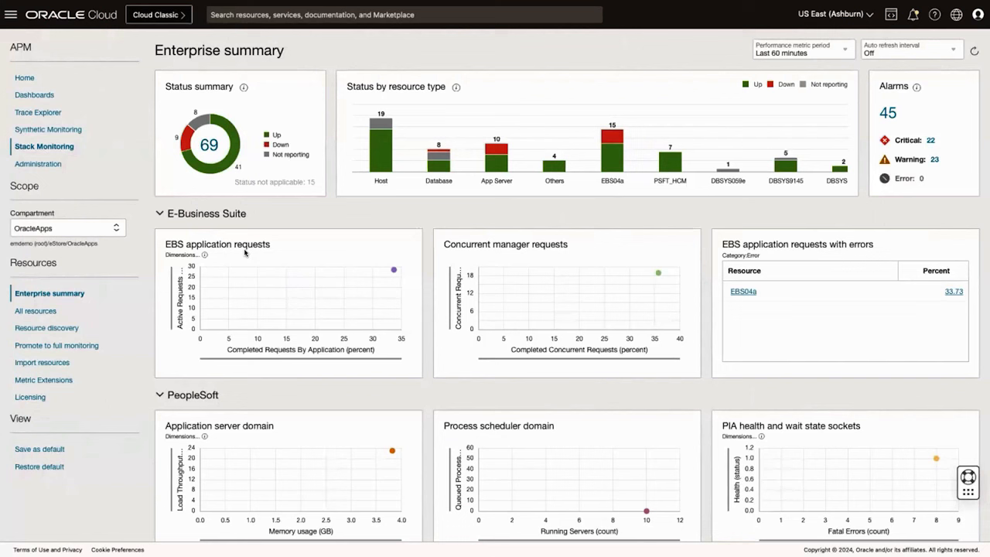
mouse_move(303, 224)
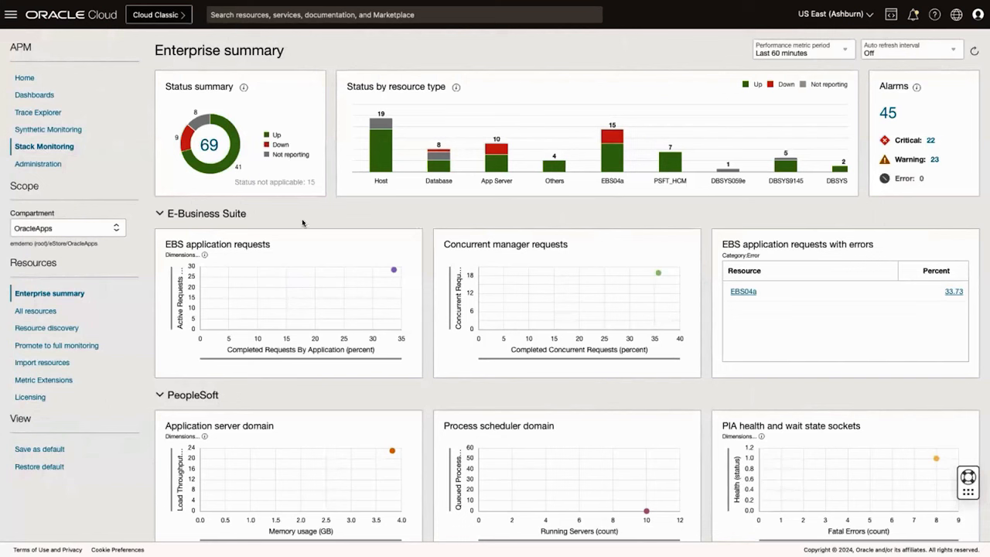
mouse_move(137, 230)
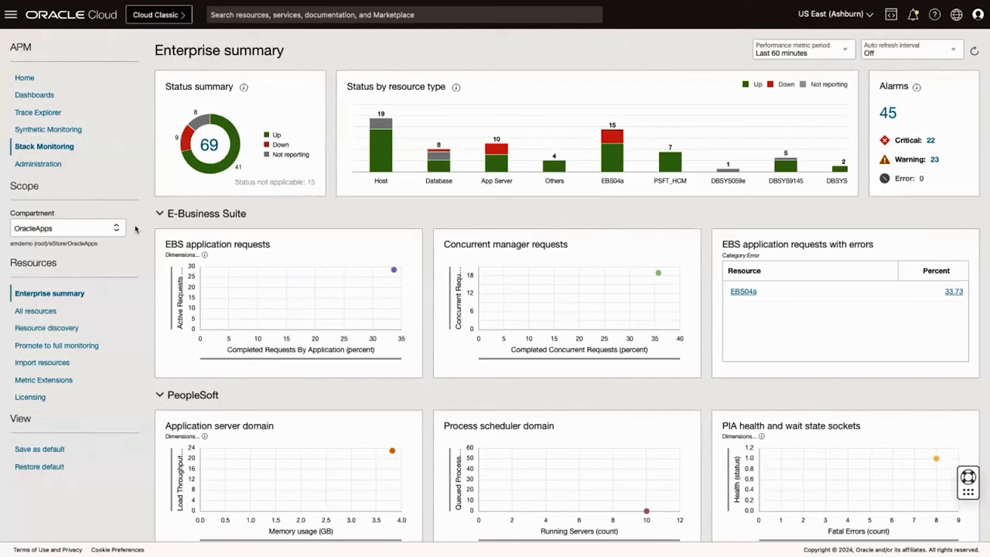
mouse_move(273, 346)
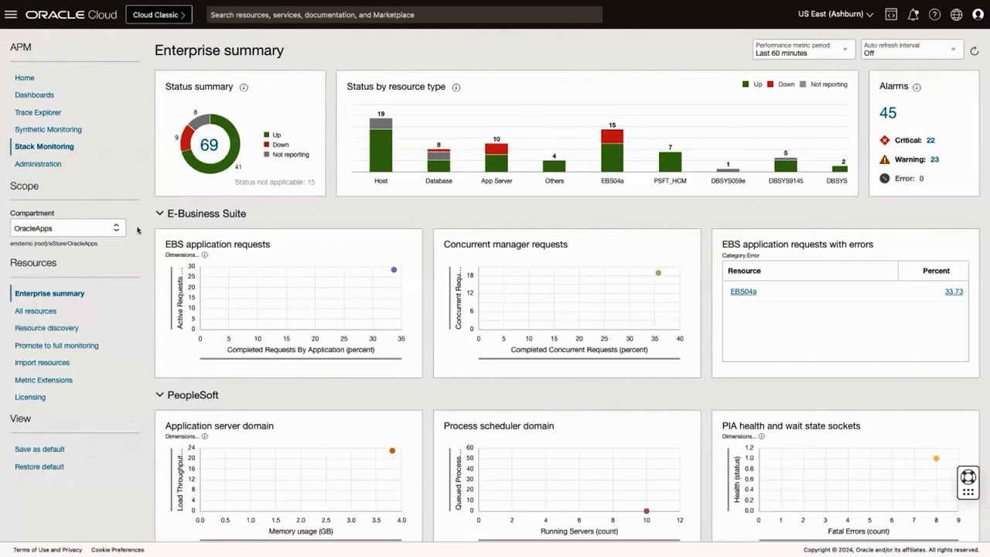
mouse_move(919, 286)
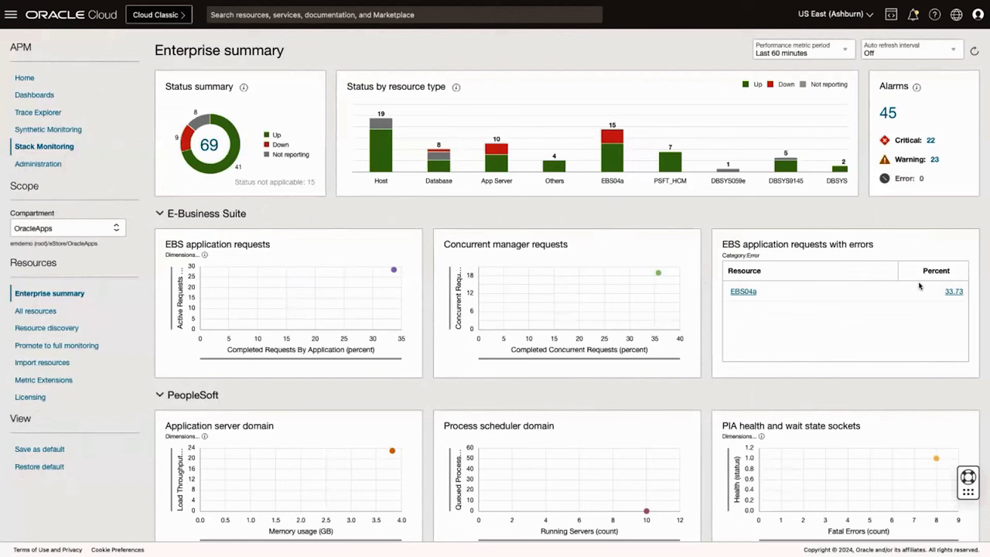
mouse_move(331, 407)
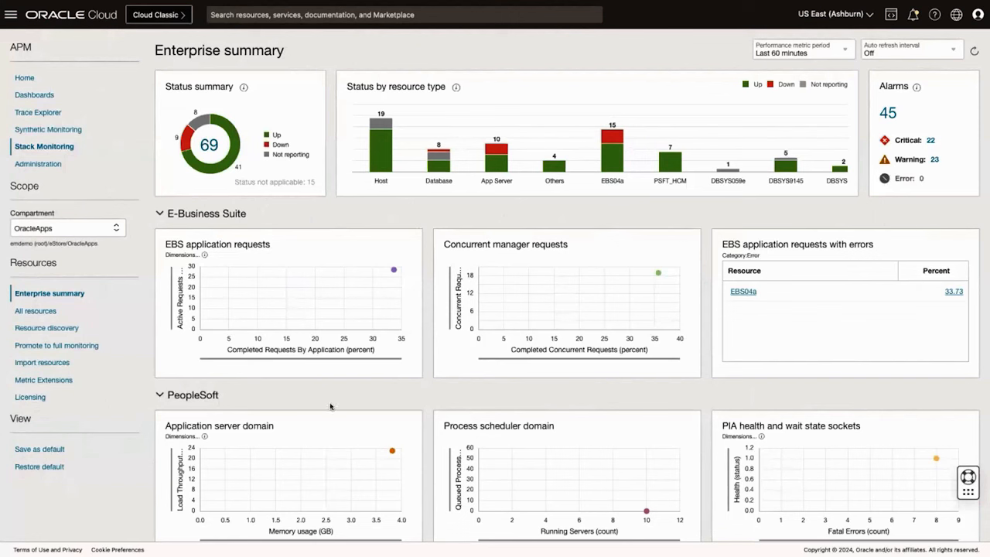
mouse_move(316, 355)
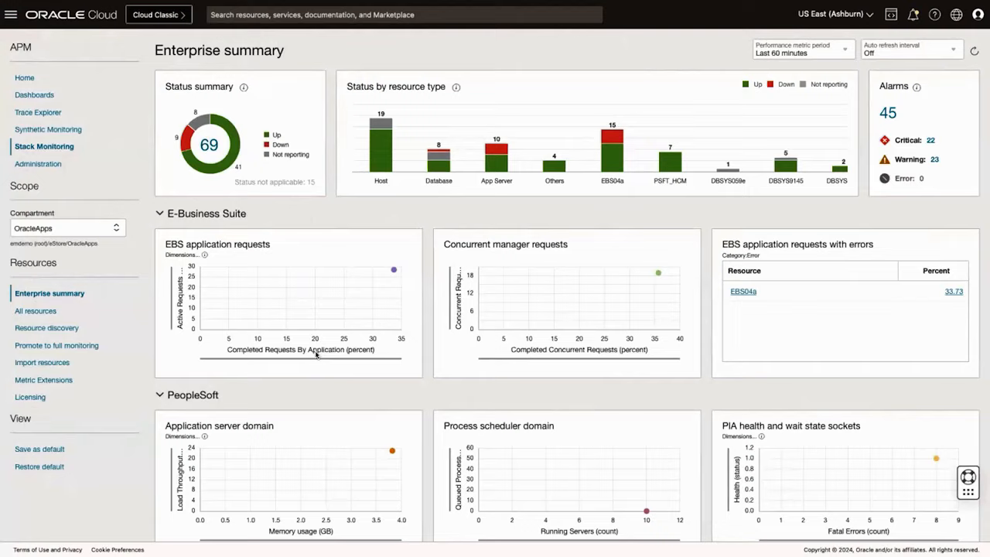
Step: Scroll the Enterprise summary down to the Database and Host chart sections
scroll(down, 3)
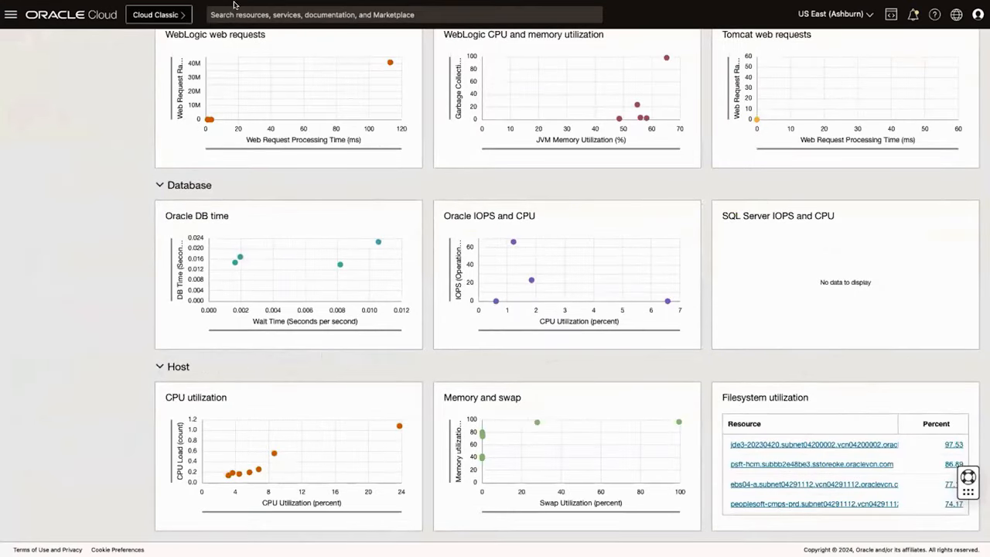
mouse_move(845, 269)
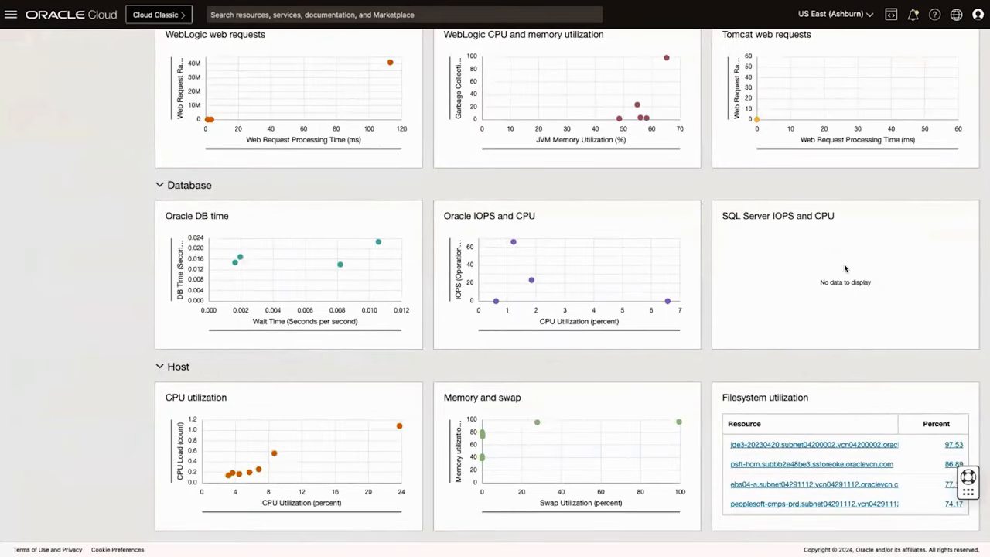
mouse_move(801, 501)
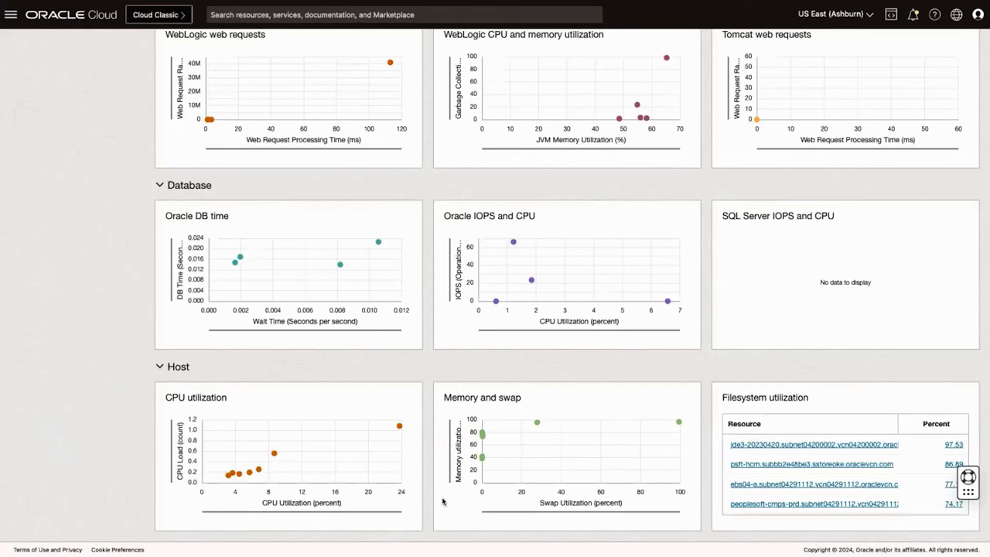
mouse_move(472, 411)
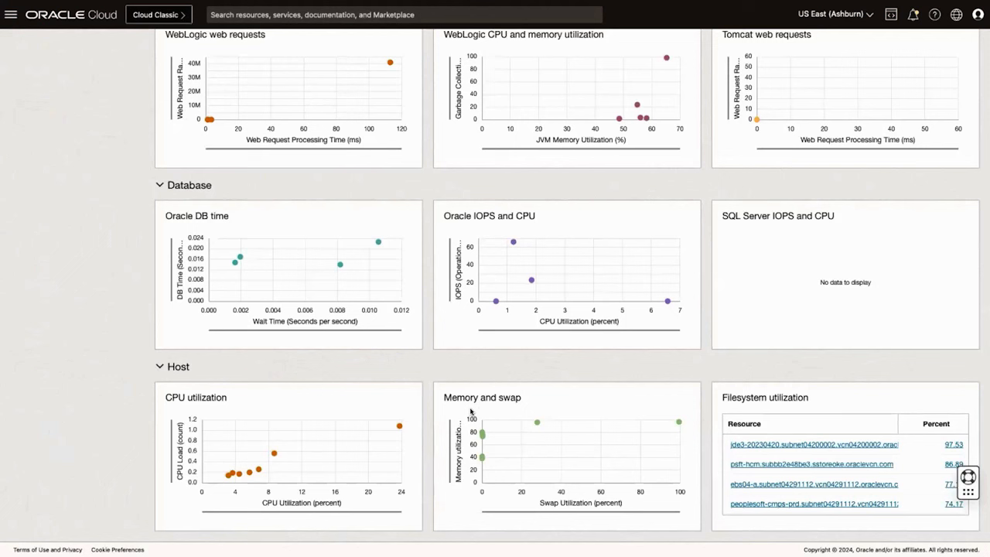
mouse_move(690, 396)
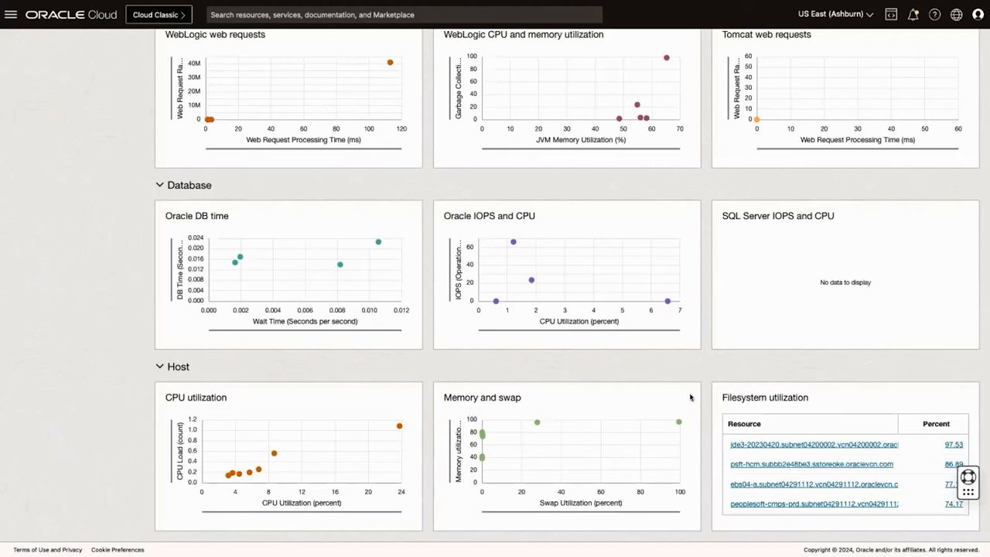
mouse_move(662, 433)
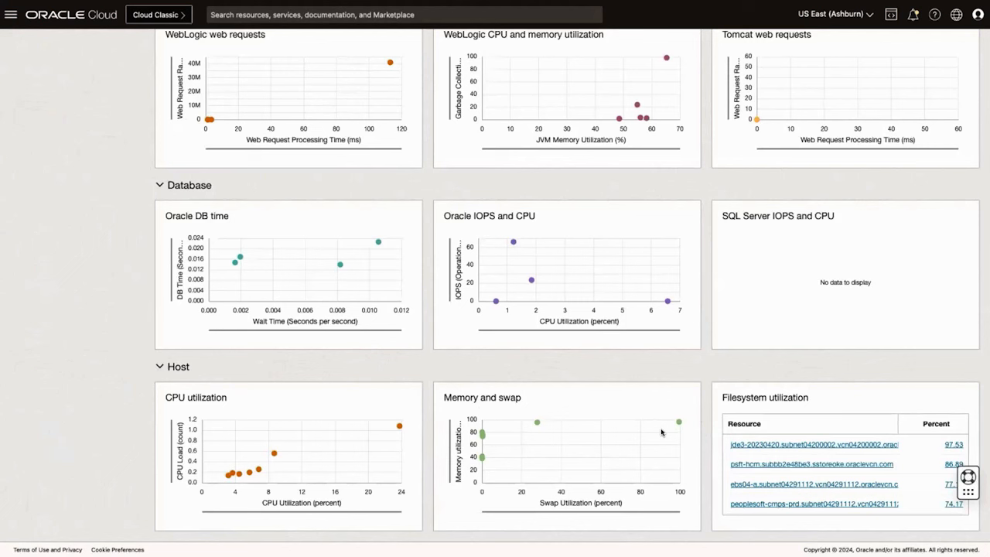
mouse_move(678, 424)
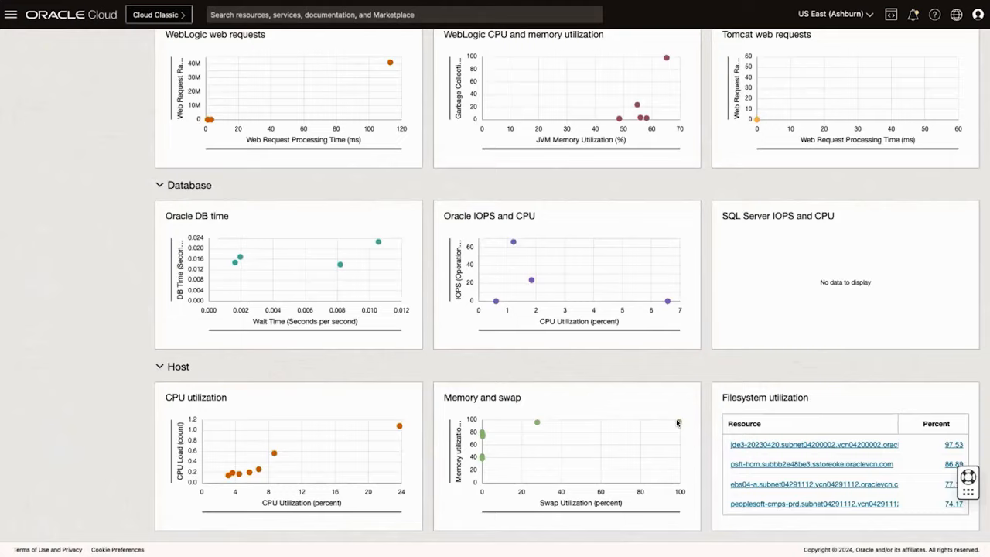
click(811, 464)
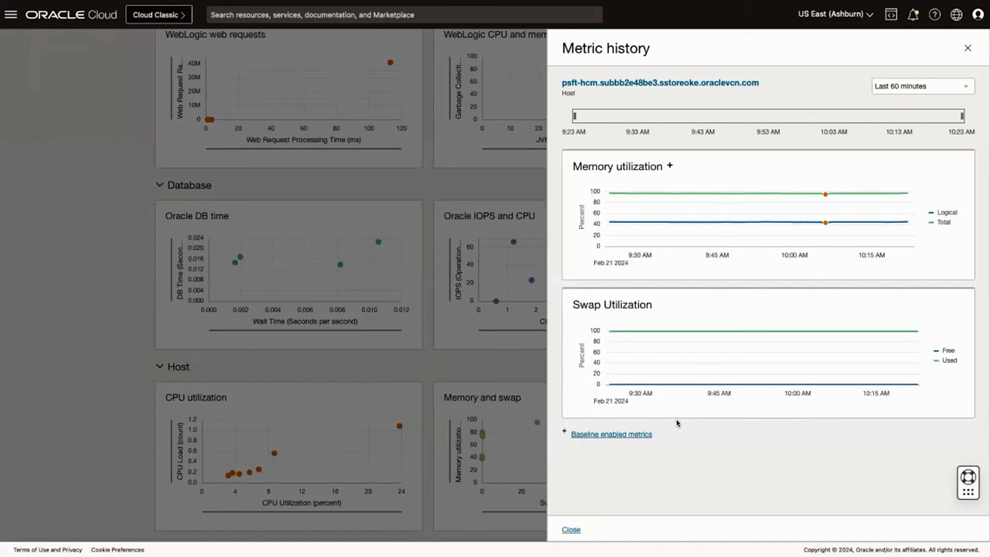
mouse_move(845, 211)
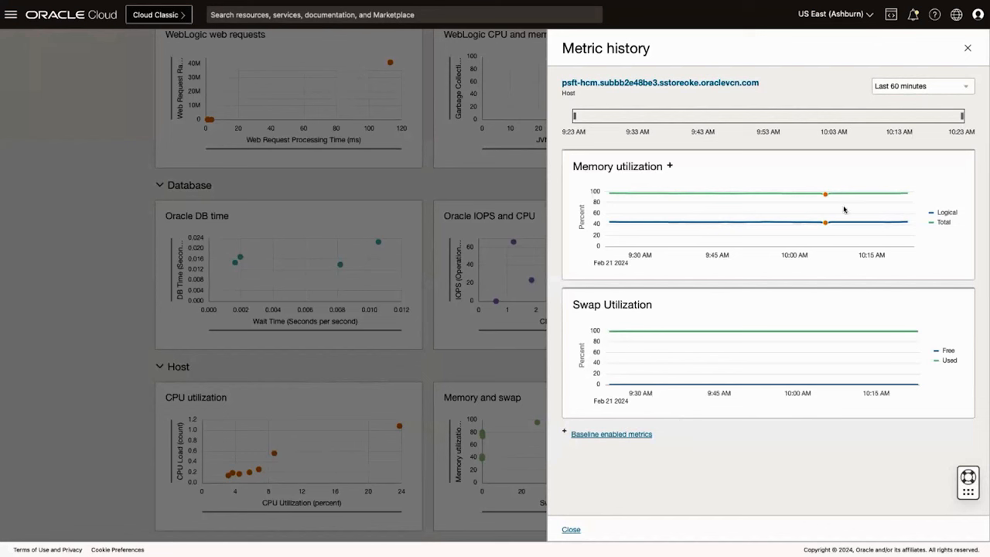
mouse_move(787, 205)
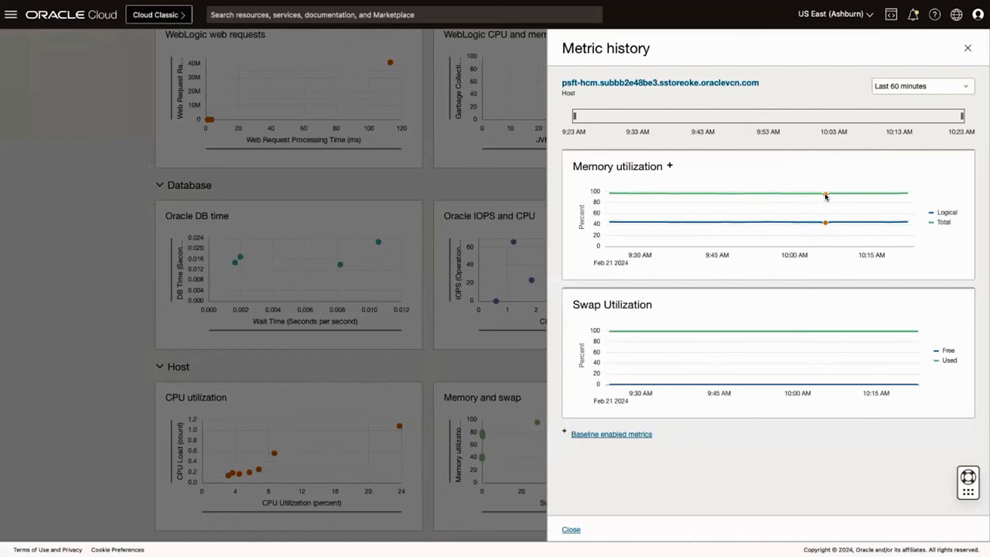
mouse_move(938, 81)
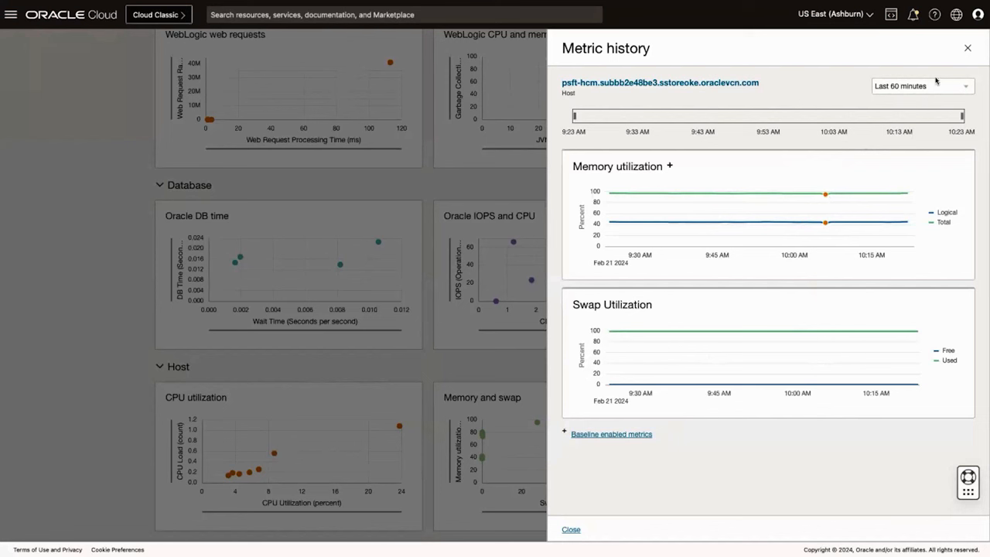
mouse_move(751, 189)
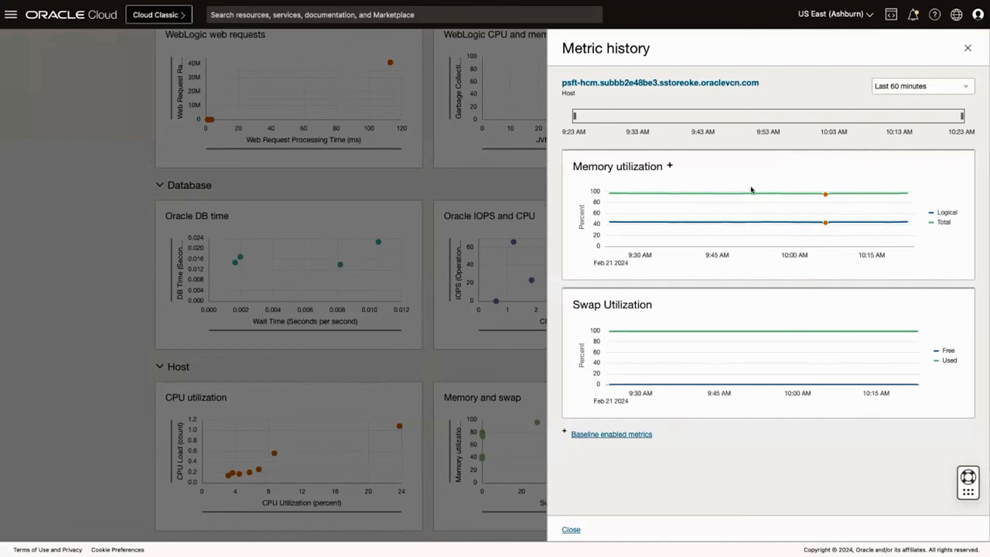
mouse_move(941, 86)
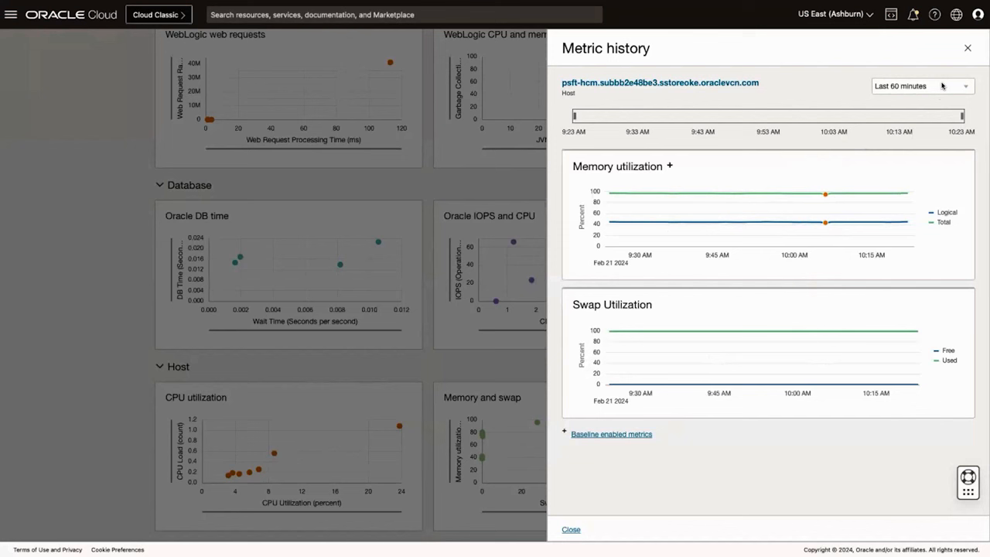
Step: Set the Metric history time range to Last 7 days for memory and swap utilization
click(921, 86)
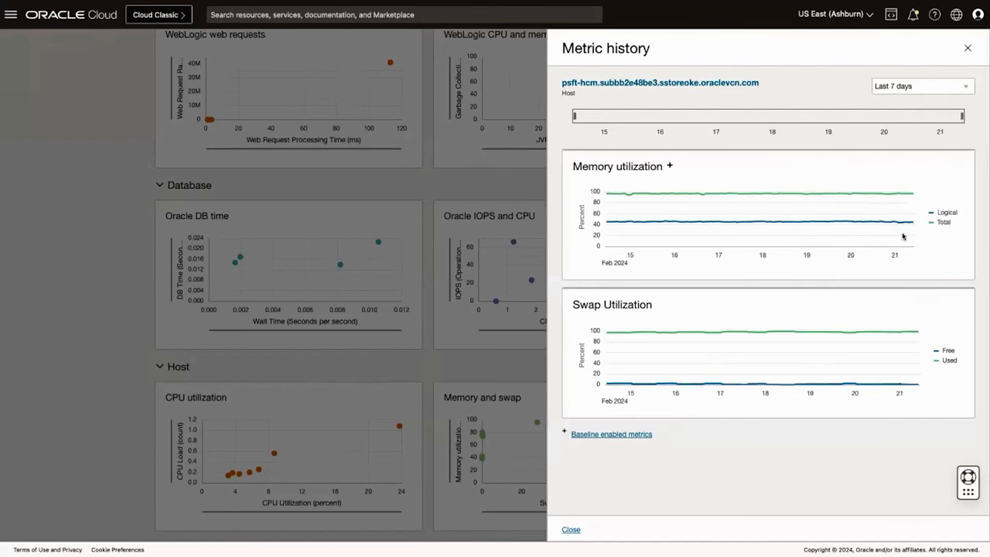
mouse_move(619, 319)
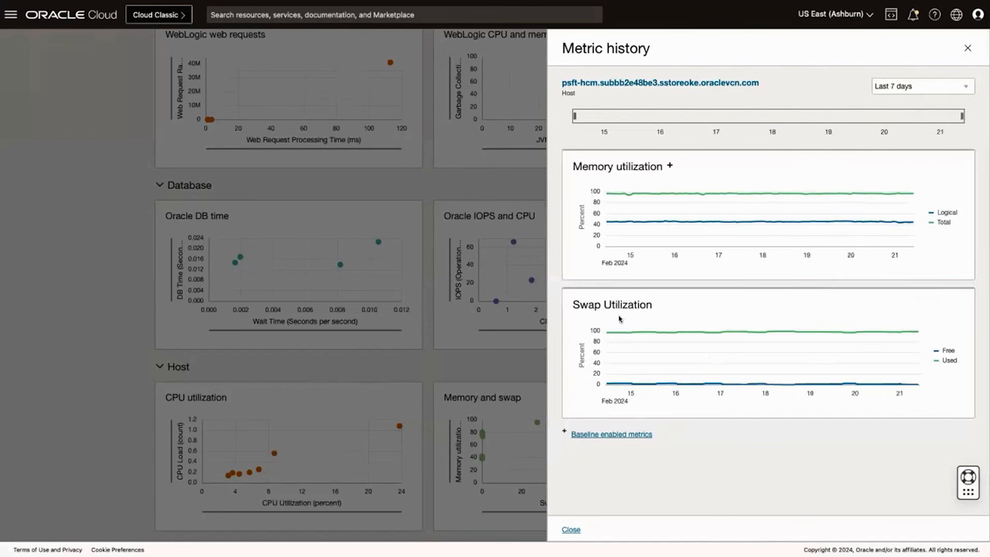
mouse_move(653, 220)
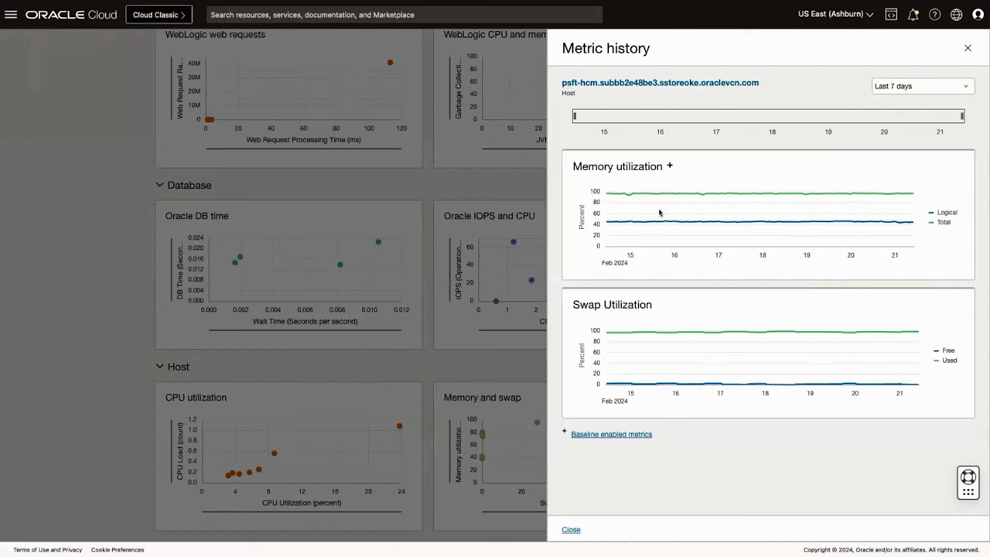
mouse_move(589, 87)
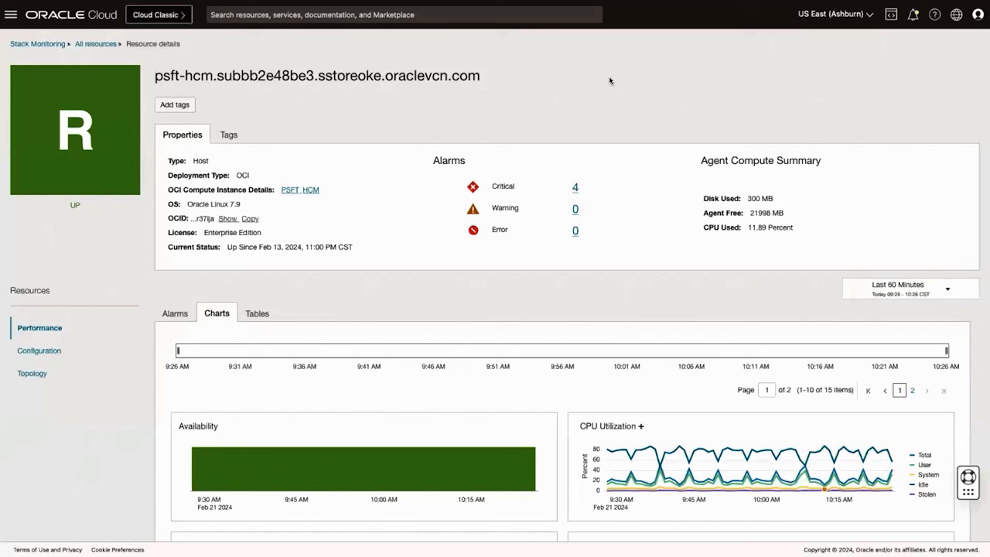
mouse_move(617, 260)
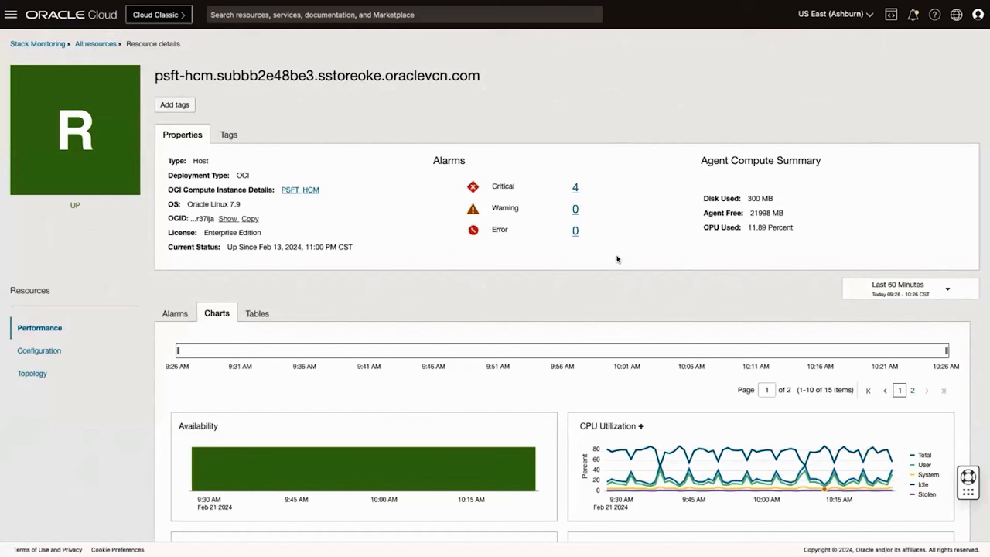
mouse_move(522, 246)
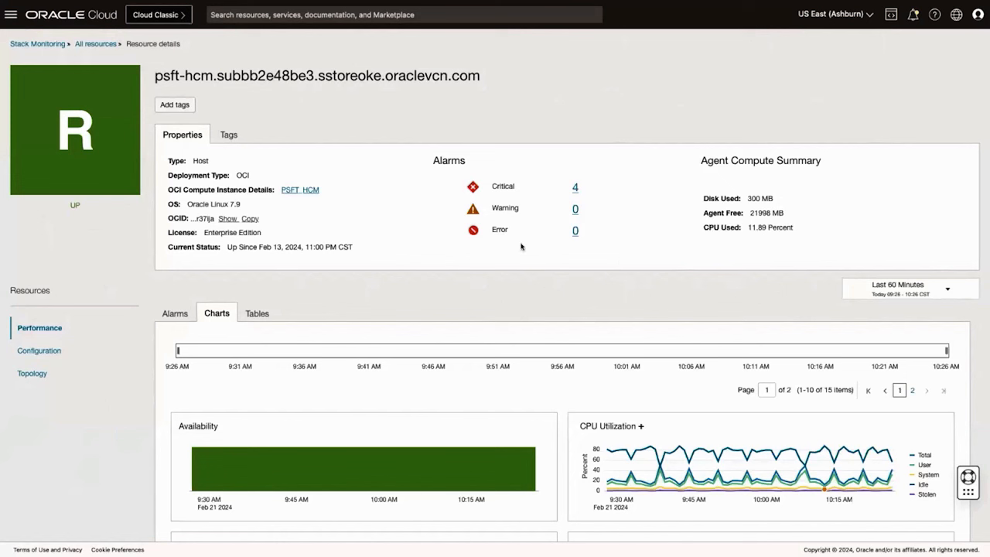
mouse_move(303, 257)
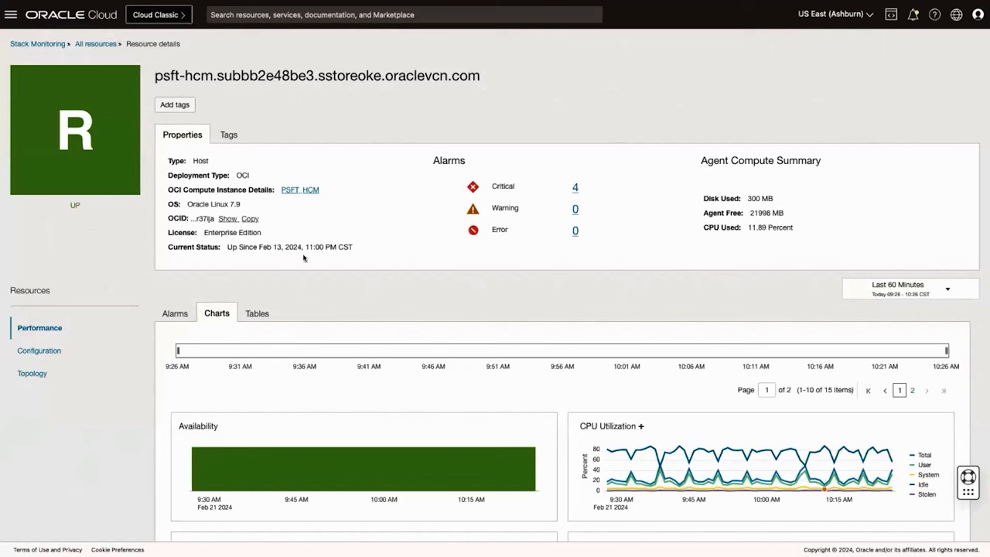
mouse_move(380, 276)
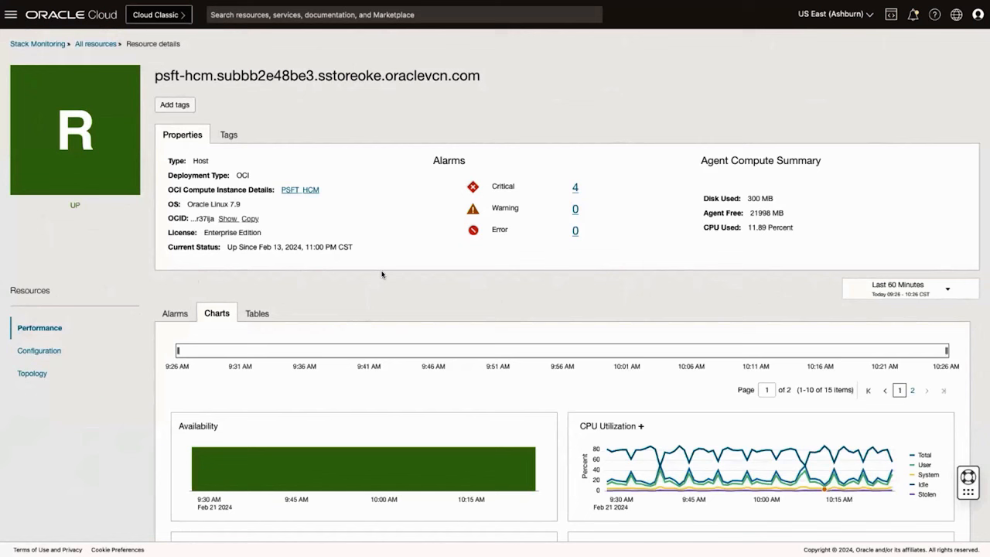
mouse_move(641, 388)
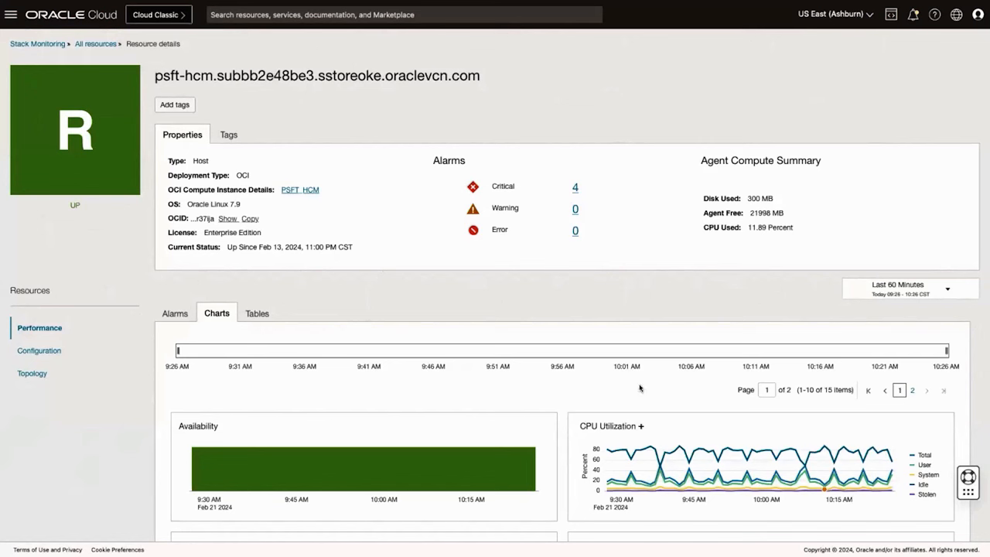
mouse_move(495, 305)
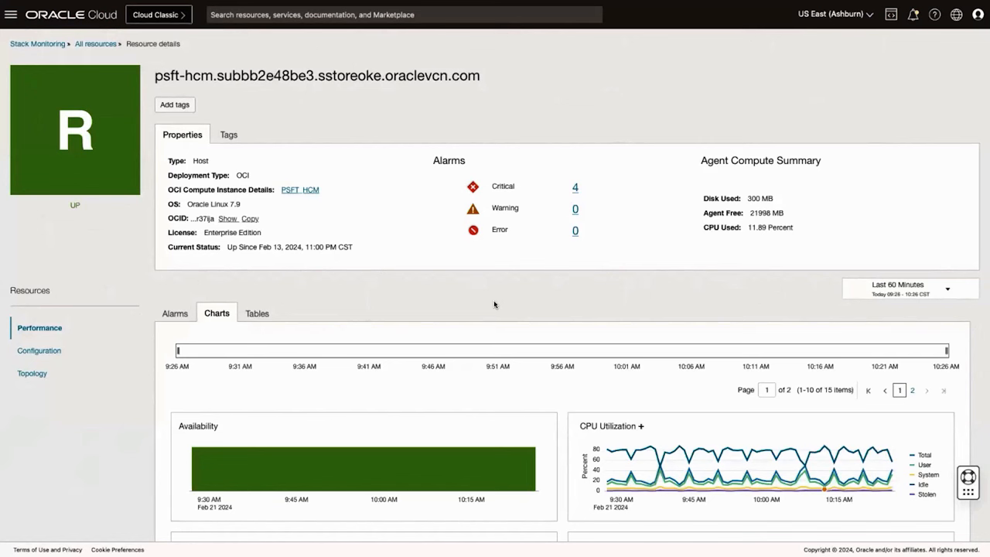
Step: Scroll through the host's charts and show its Topology of related resources
scroll(down, 3)
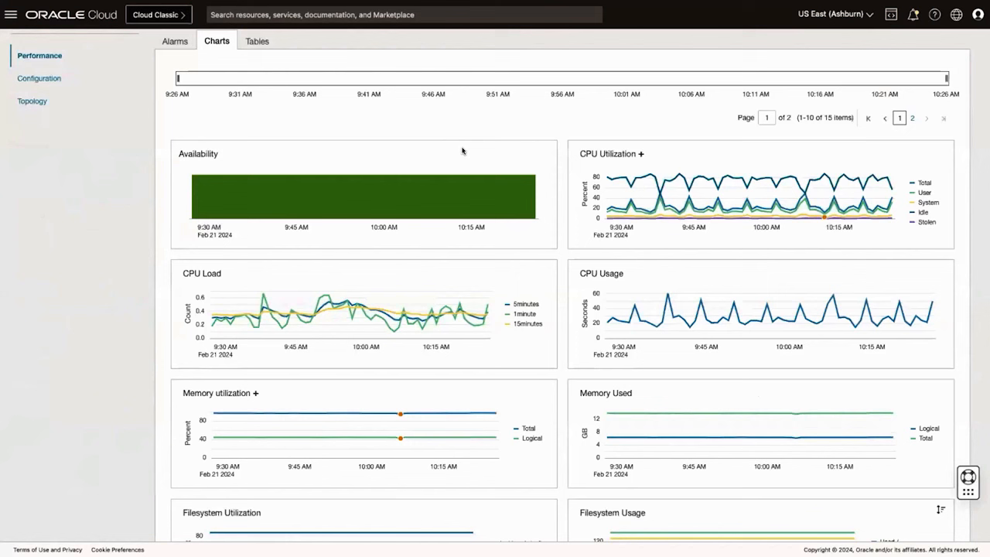
mouse_move(642, 152)
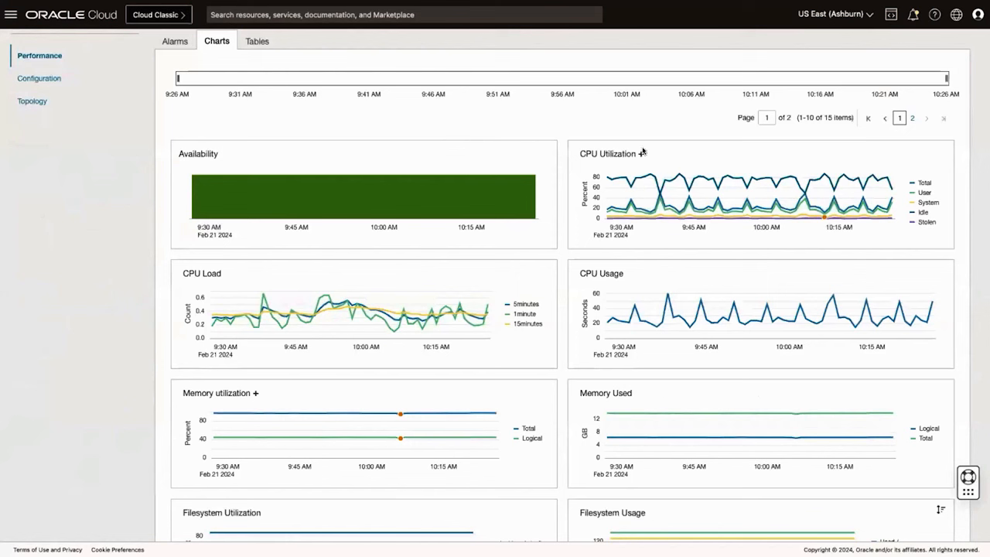
mouse_move(842, 225)
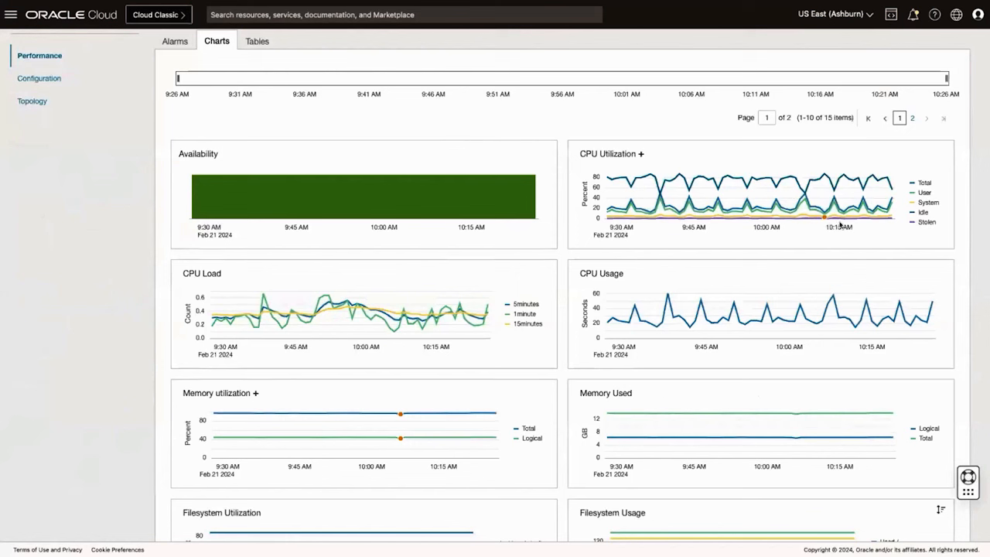
mouse_move(804, 188)
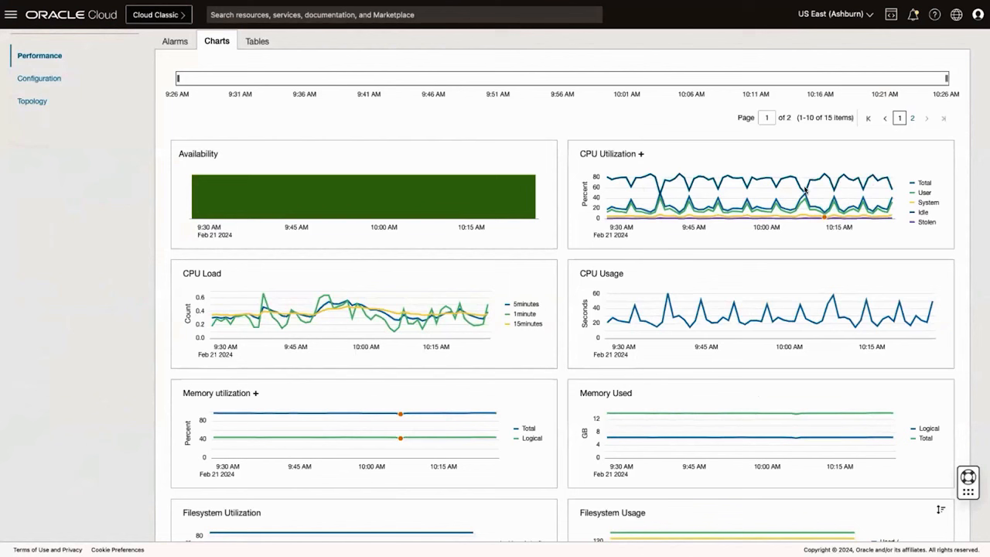
mouse_move(226, 427)
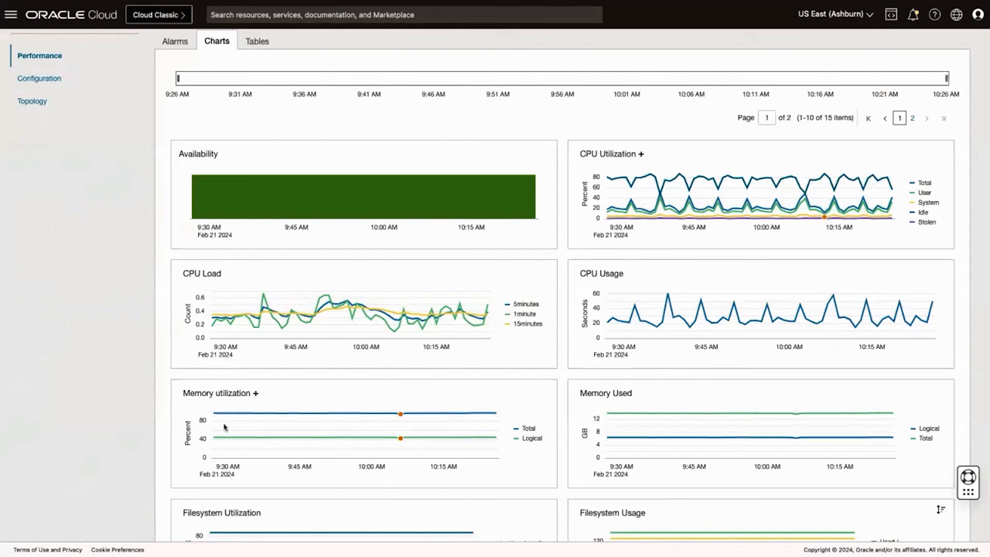
mouse_move(476, 418)
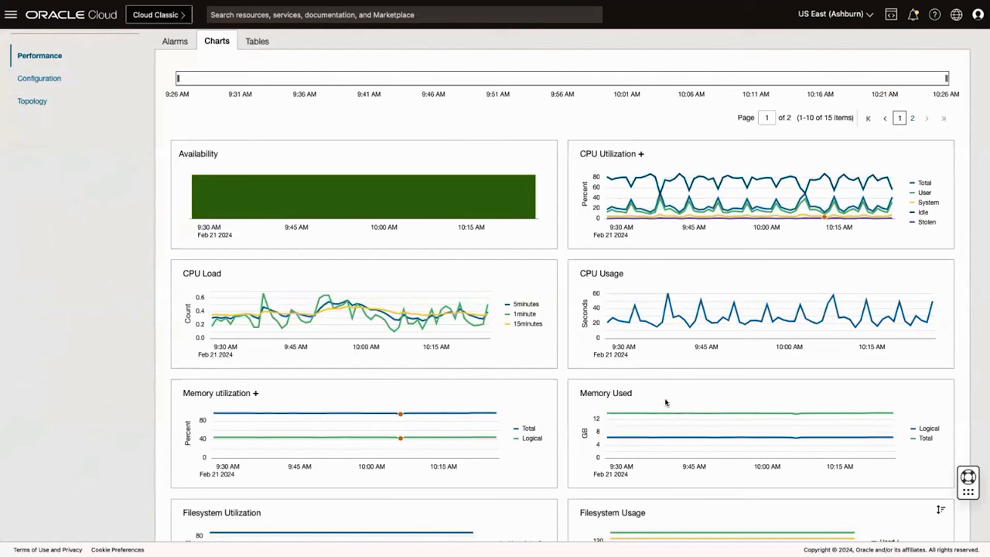
mouse_move(696, 408)
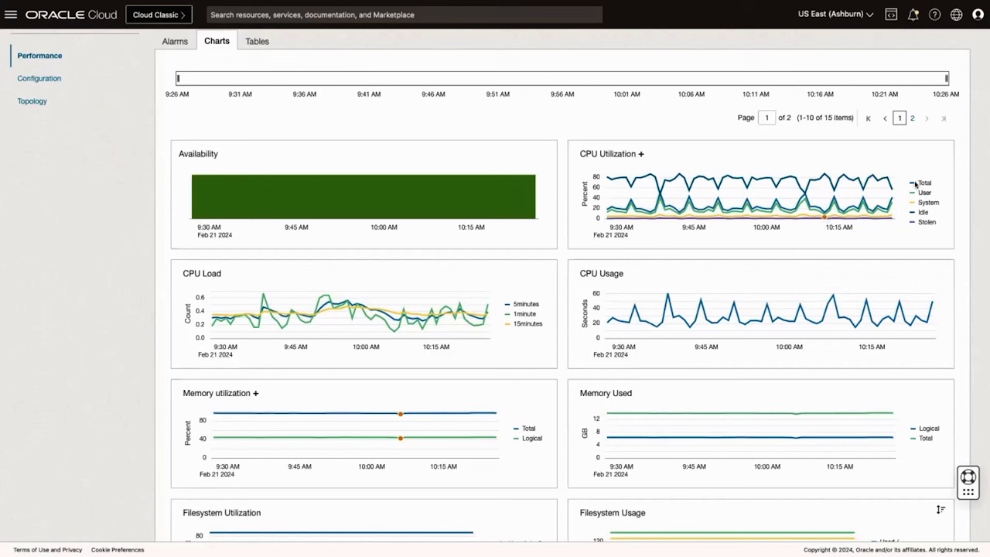
mouse_move(928, 206)
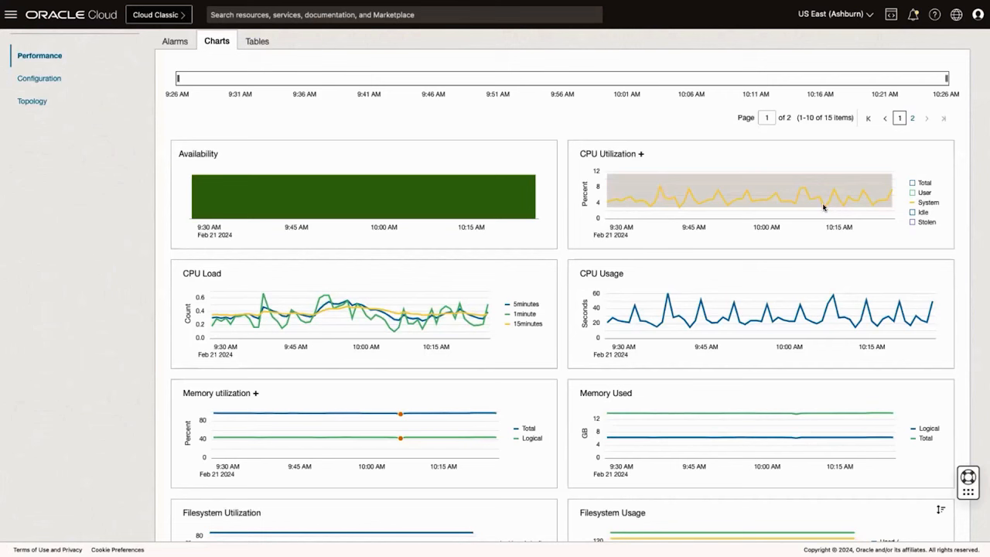
mouse_move(145, 251)
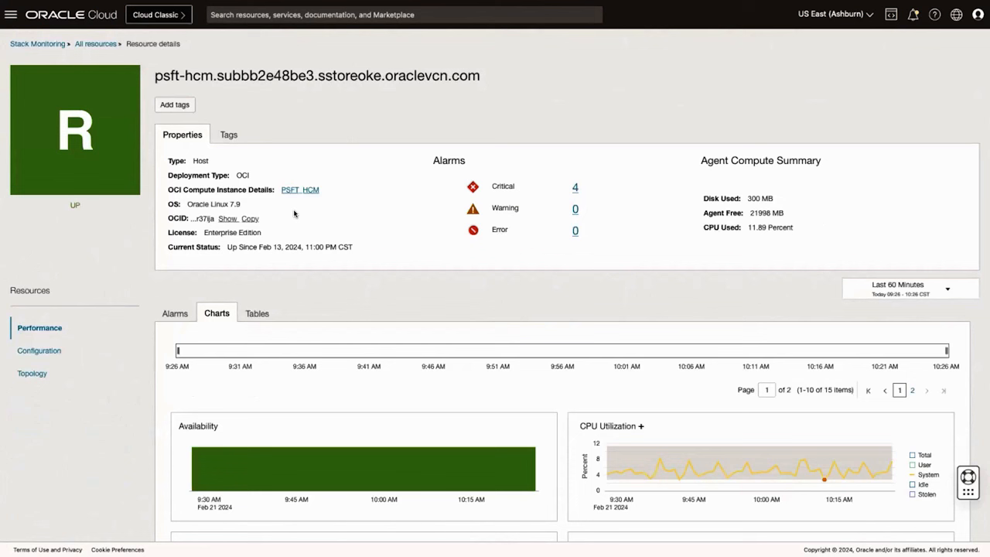
mouse_move(303, 180)
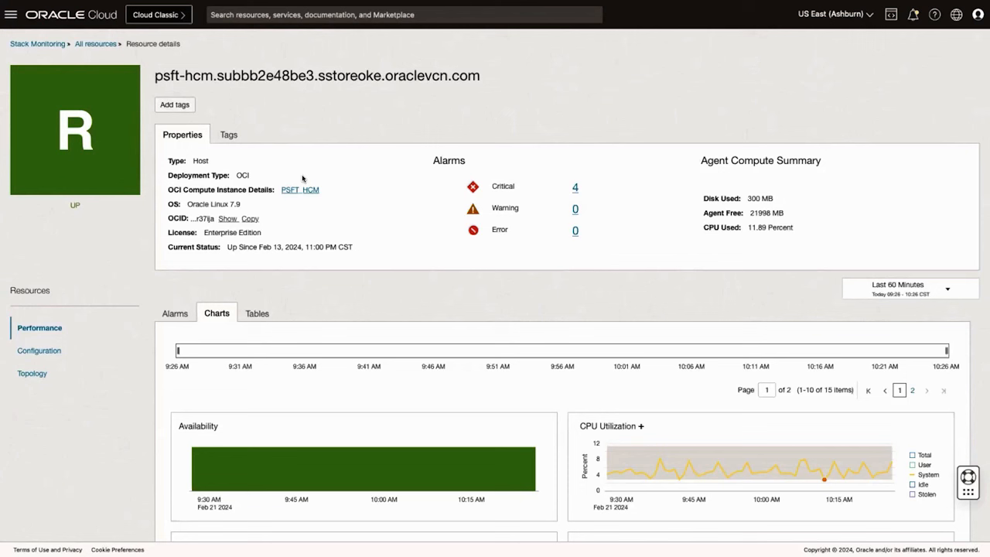
mouse_move(176, 209)
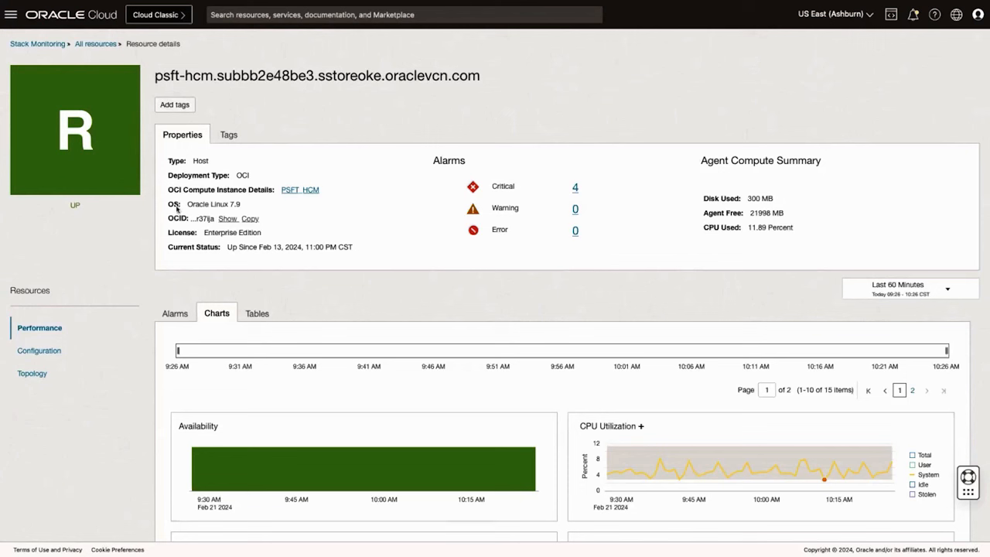
mouse_move(33, 373)
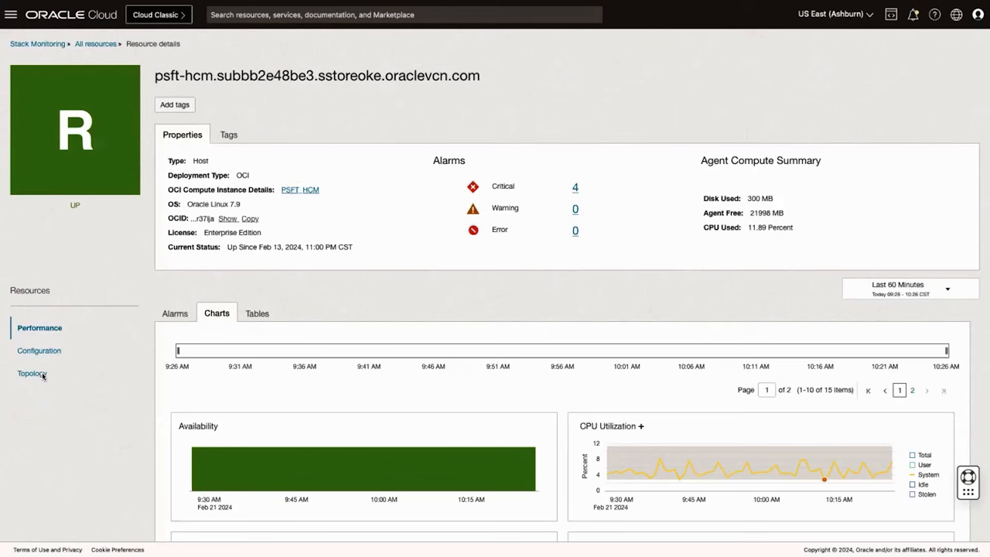
click(31, 373)
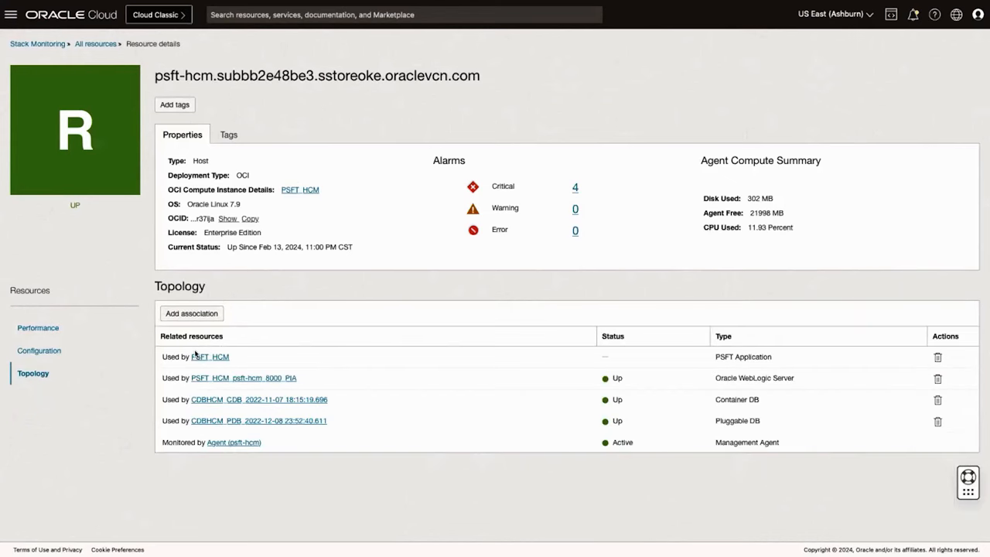
mouse_move(174, 407)
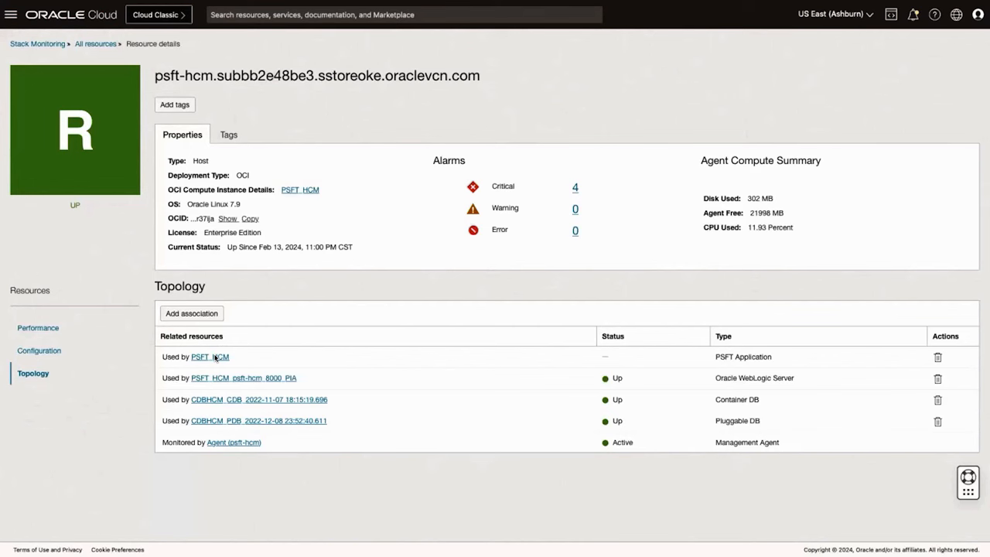
Step: Open the PSFT_HCM PeopleSoft application from the host's Related resources table
click(209, 356)
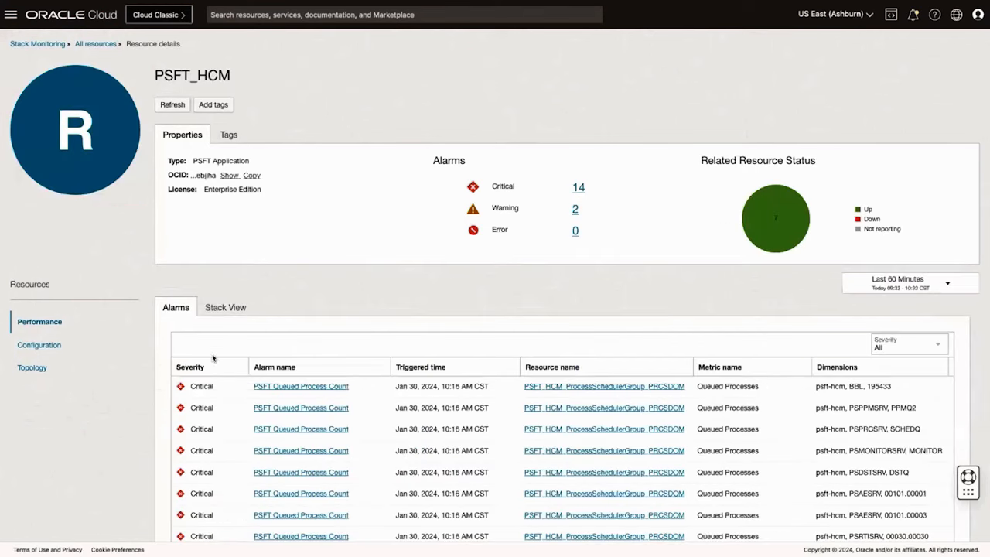
mouse_move(249, 337)
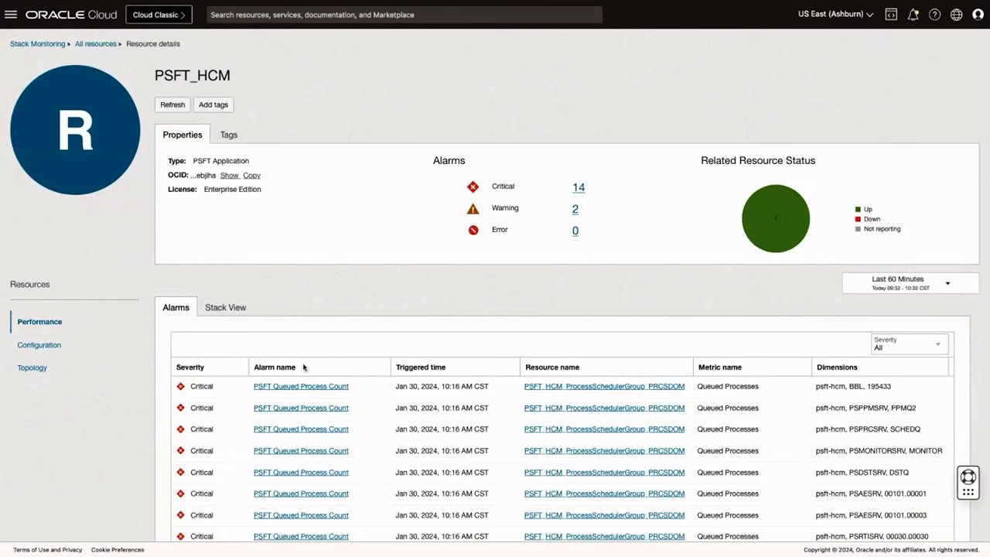
mouse_move(300, 288)
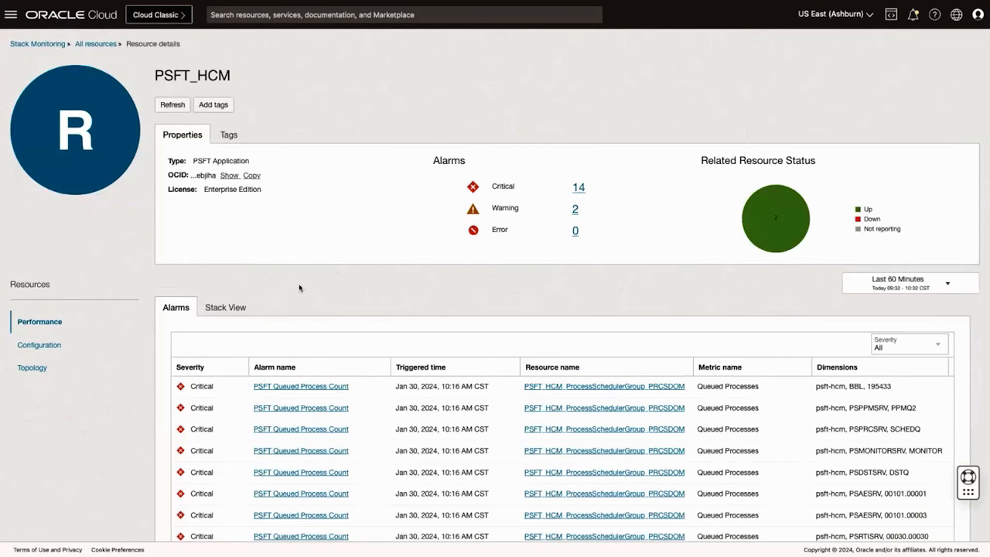
Step: Show PSFT_HCM's Stack View charts with the time range set to Last 7 days
click(226, 306)
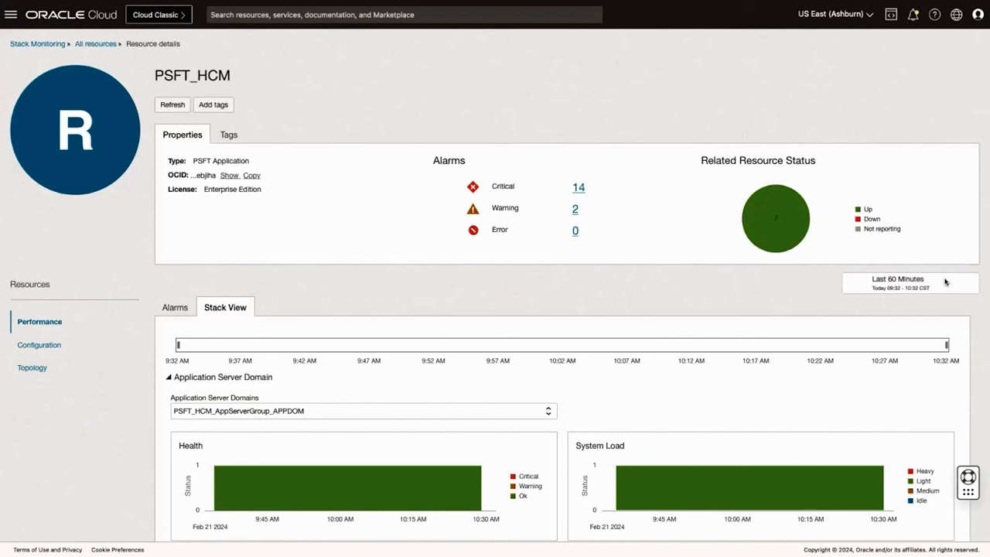
click(909, 281)
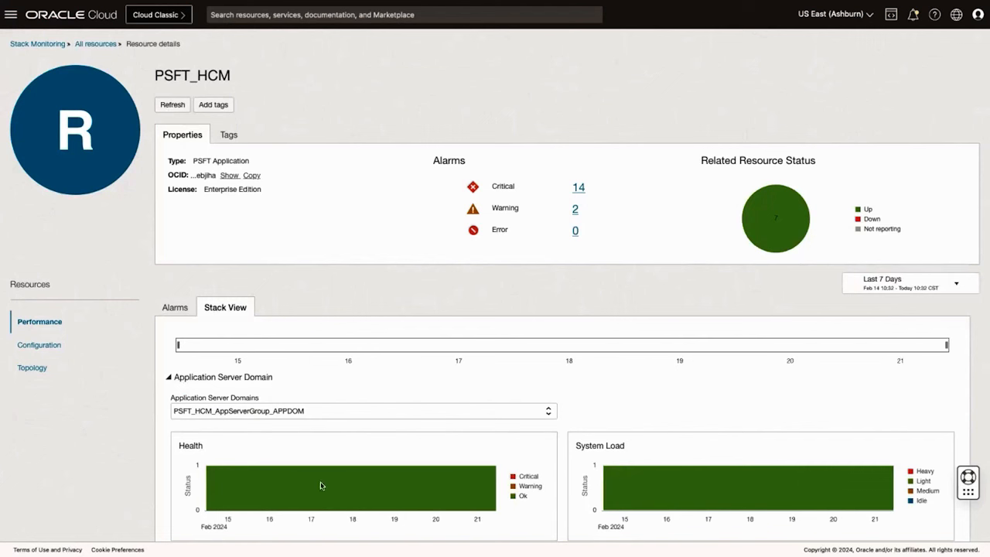
mouse_move(452, 523)
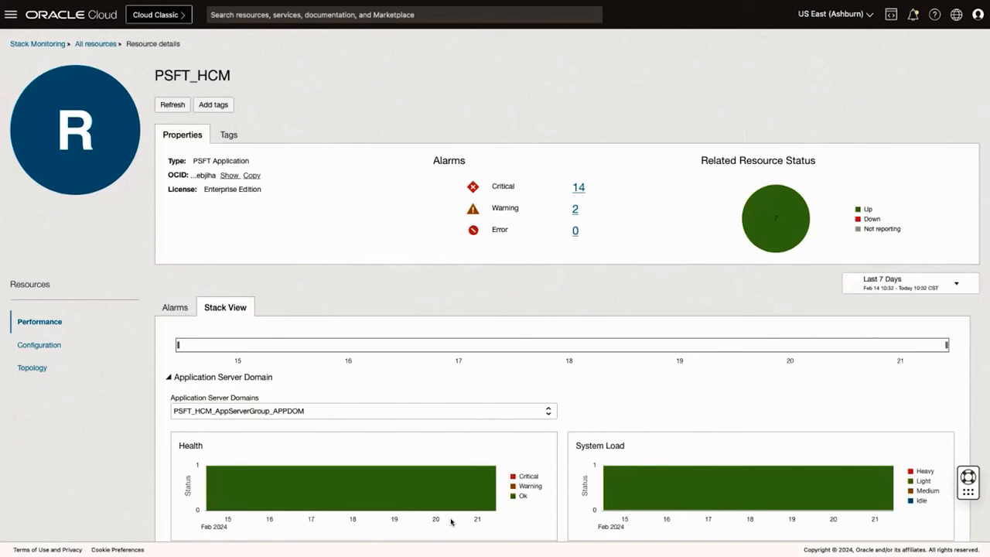
Step: Scroll through the Application Server Domain charts down to the WebLogic Server JVM and thread charts
scroll(down, 3)
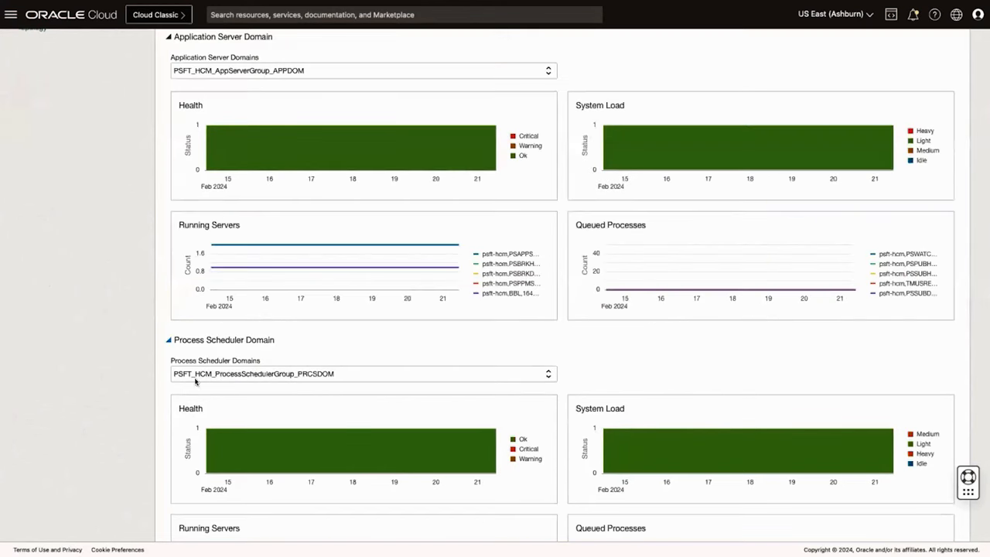
mouse_move(275, 52)
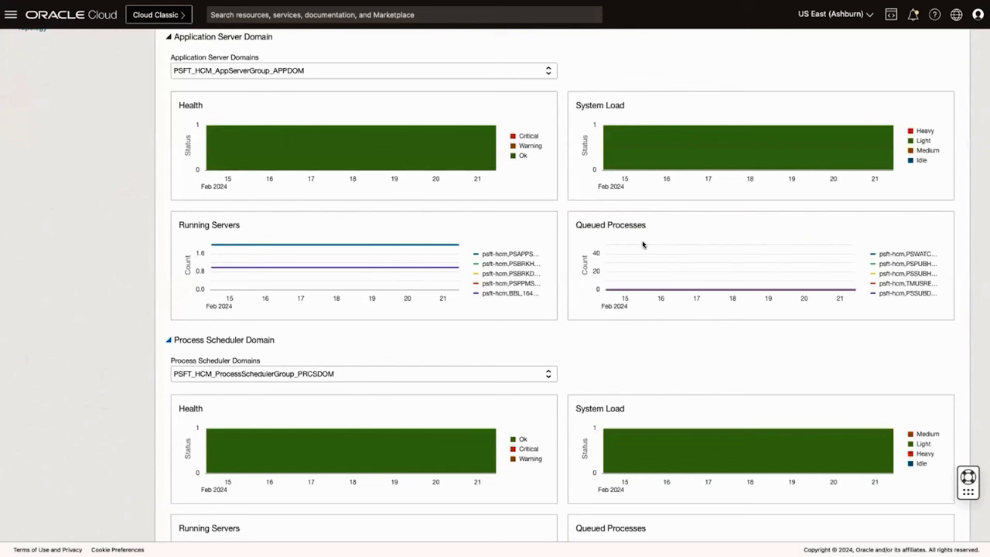
mouse_move(356, 447)
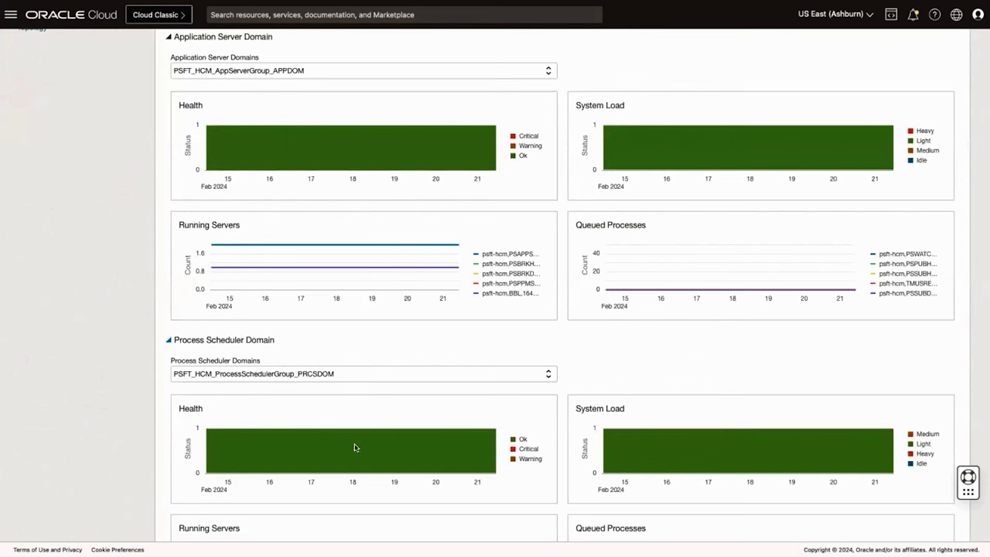
mouse_move(431, 449)
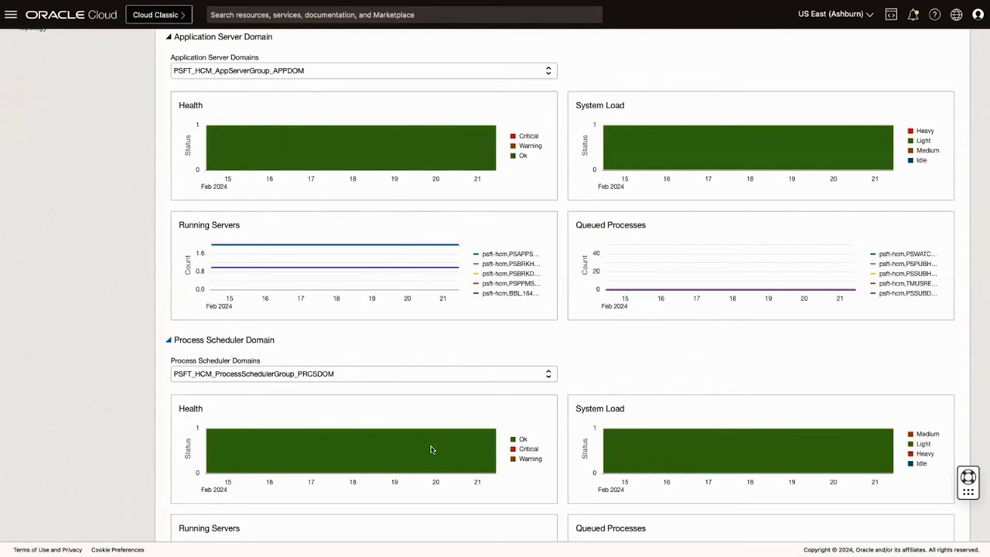
scroll(down, 3)
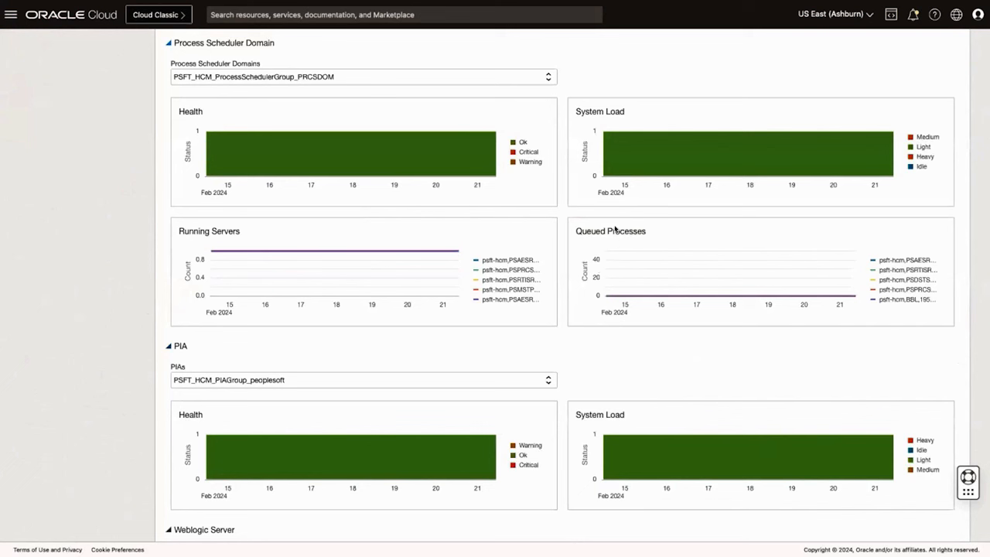
mouse_move(609, 274)
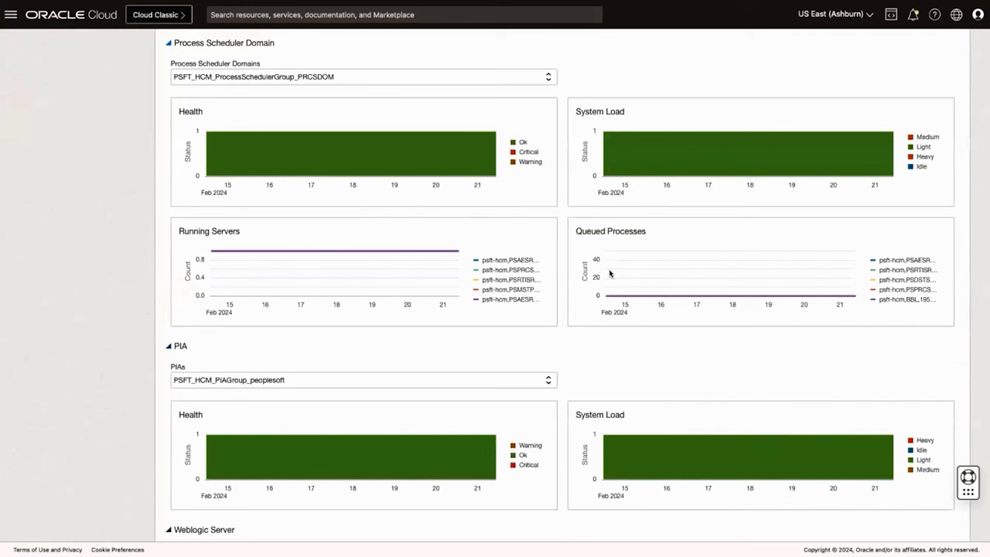
mouse_move(637, 314)
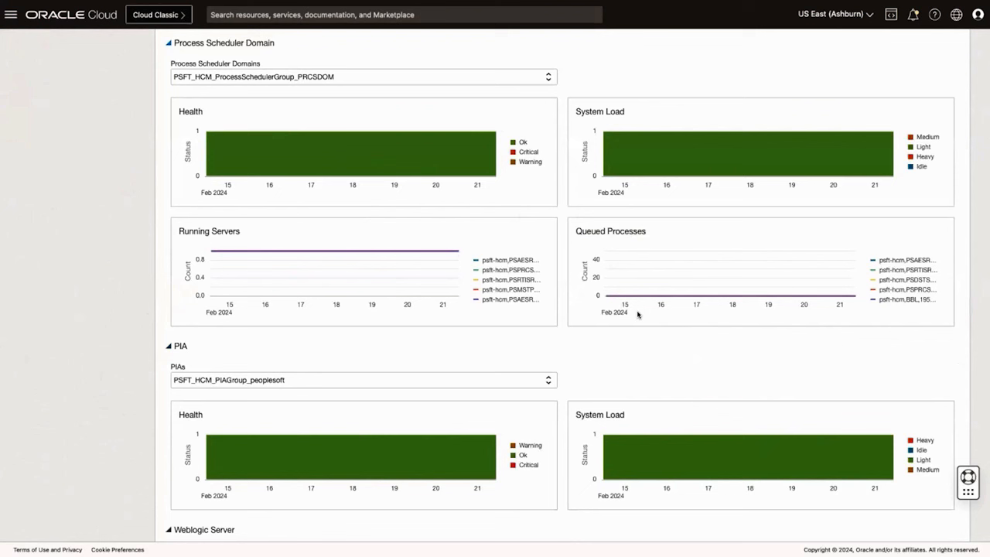
mouse_move(450, 301)
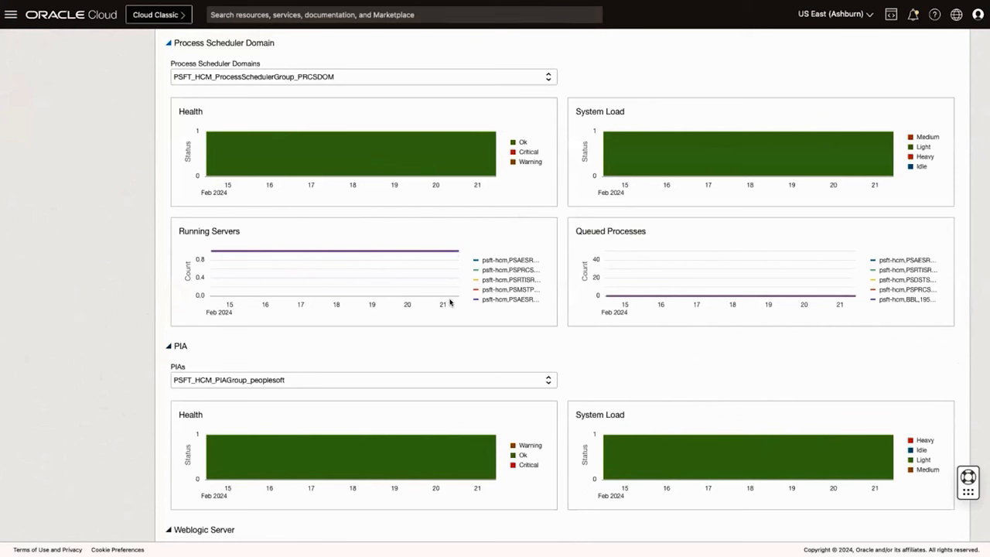
mouse_move(272, 413)
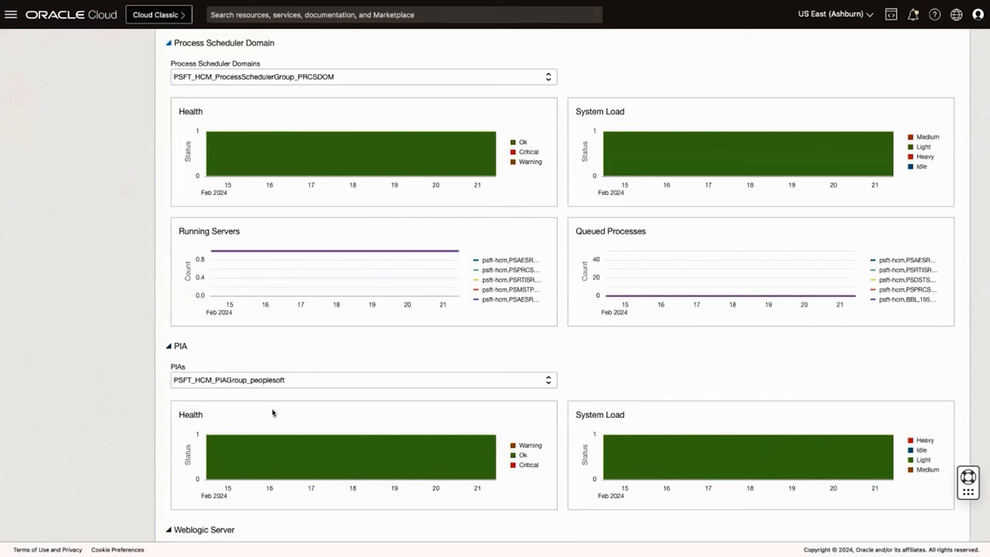
mouse_move(200, 453)
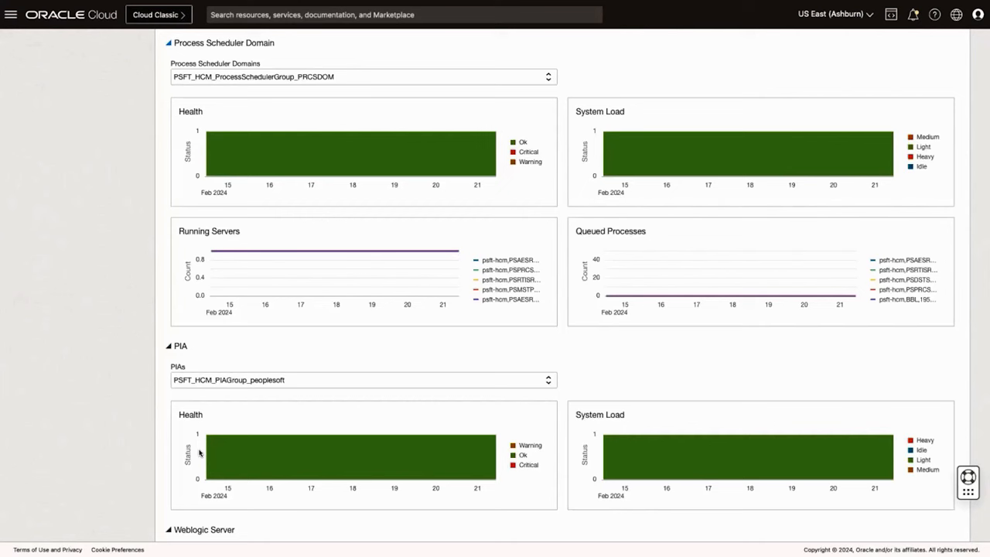
scroll(down, 3)
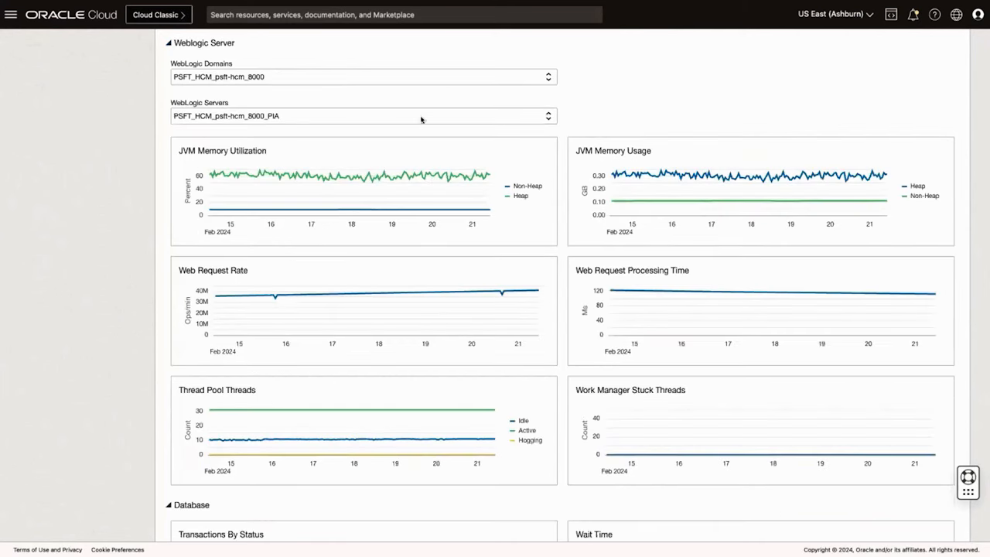
mouse_move(265, 228)
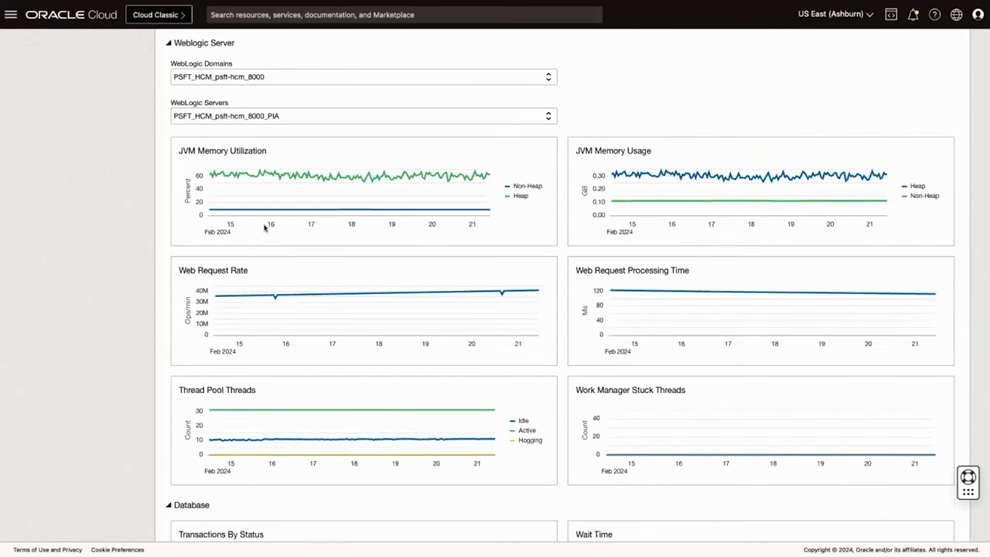
mouse_move(439, 296)
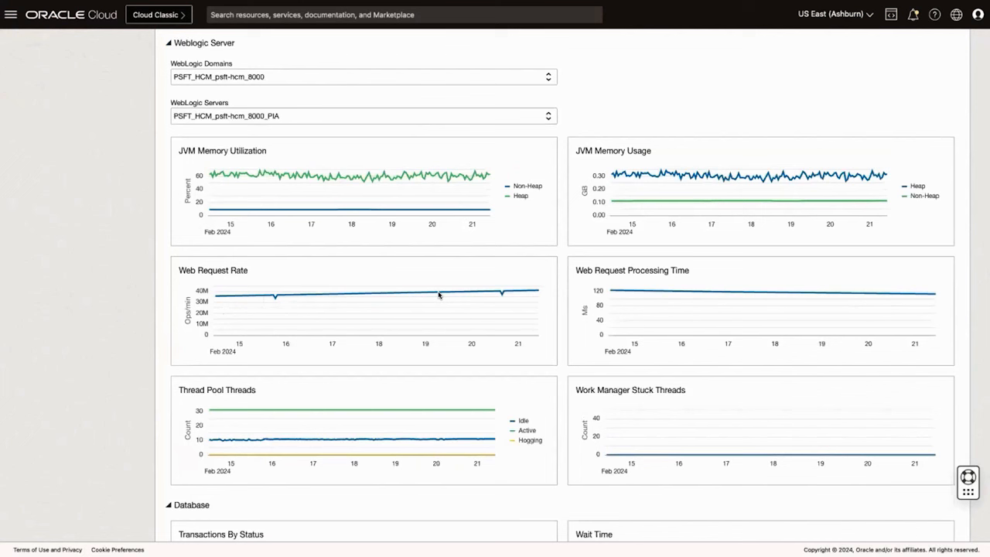
mouse_move(520, 287)
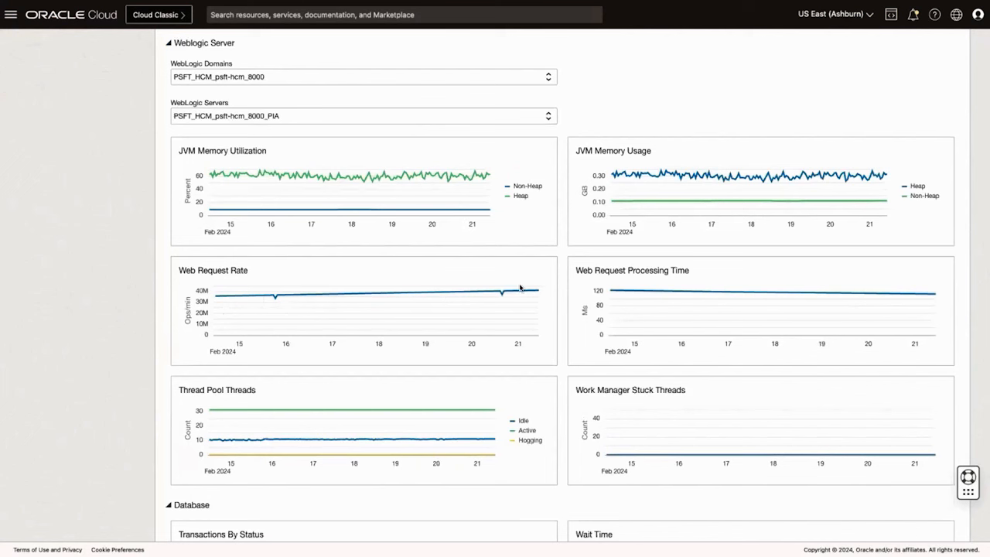
mouse_move(925, 308)
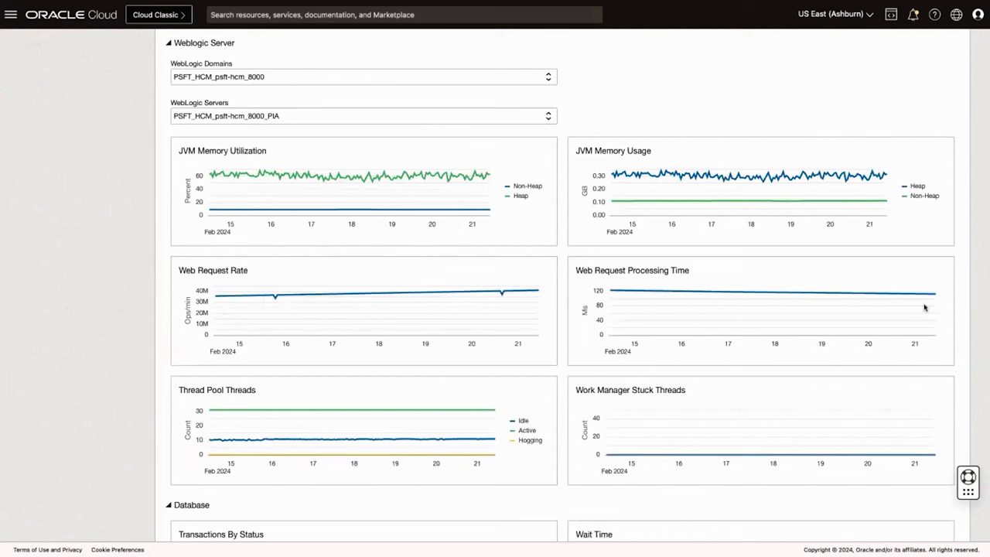
mouse_move(682, 178)
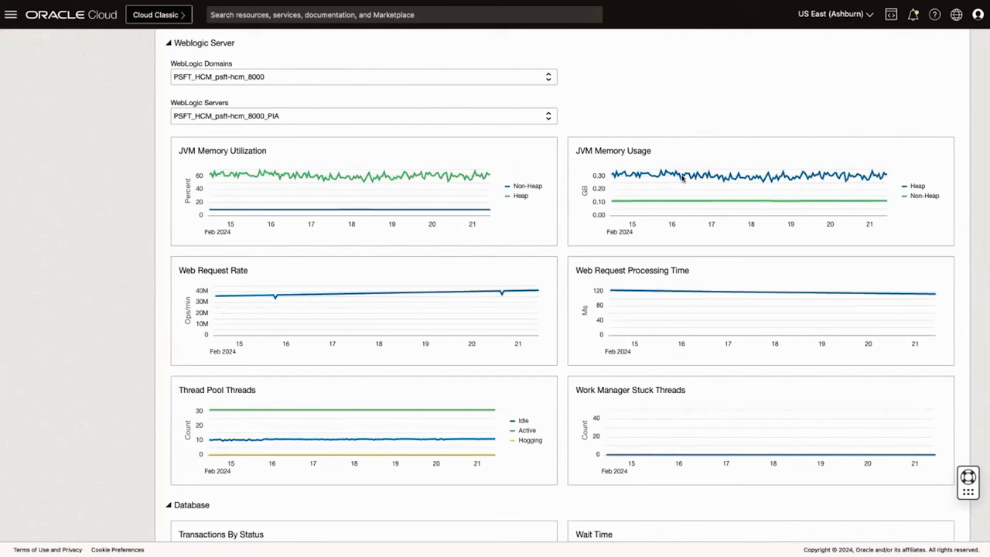
mouse_move(439, 181)
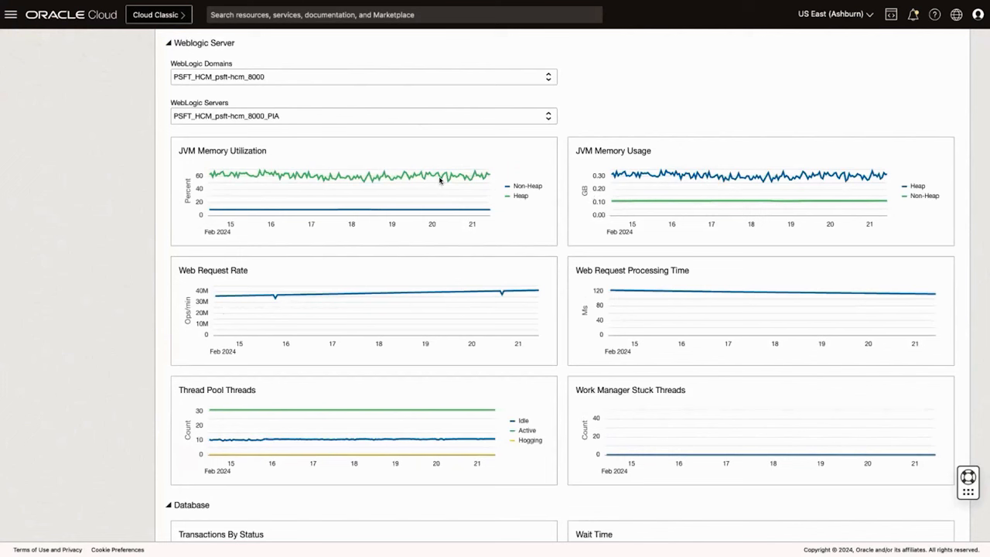
mouse_move(291, 405)
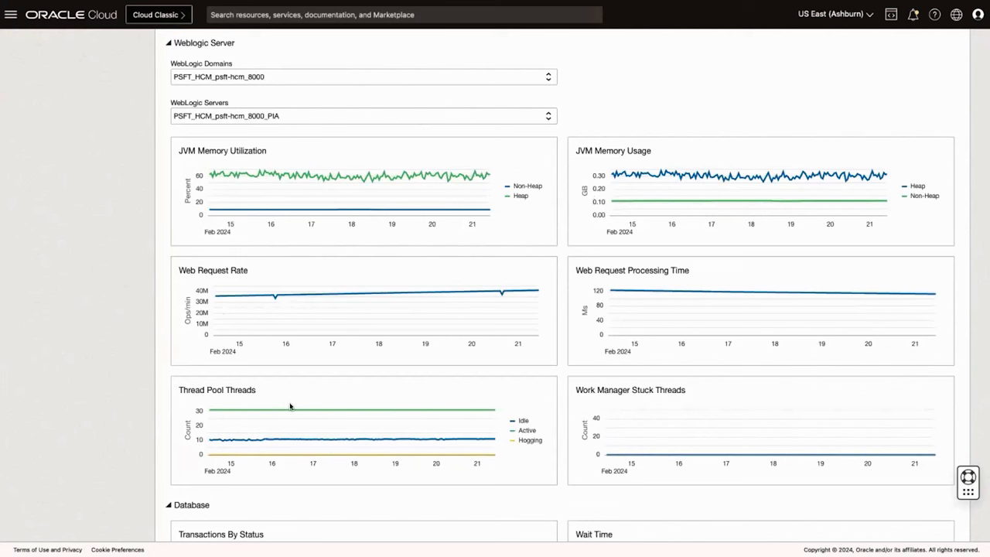
mouse_move(483, 408)
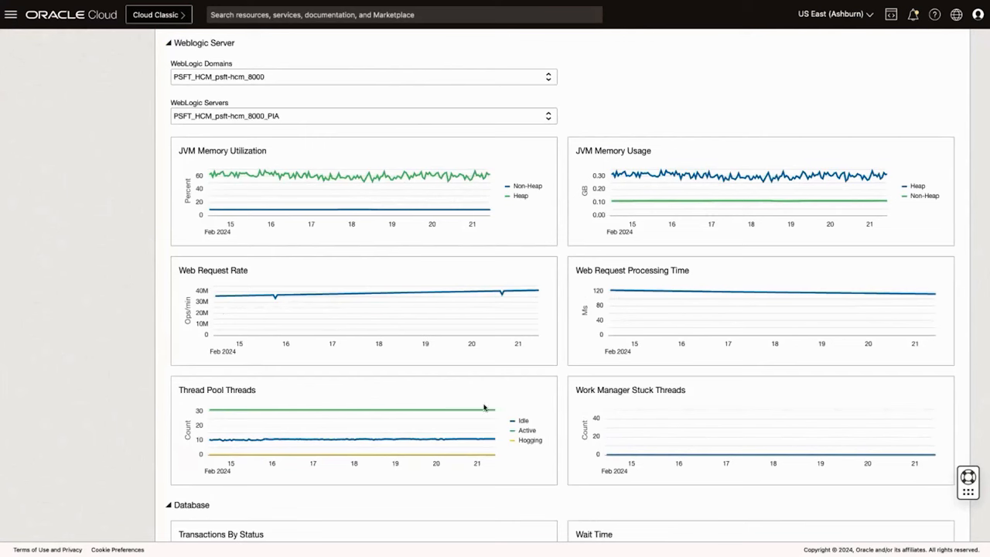
Step: Scroll the Stack View down to the Database and Host utilization charts
scroll(down, 3)
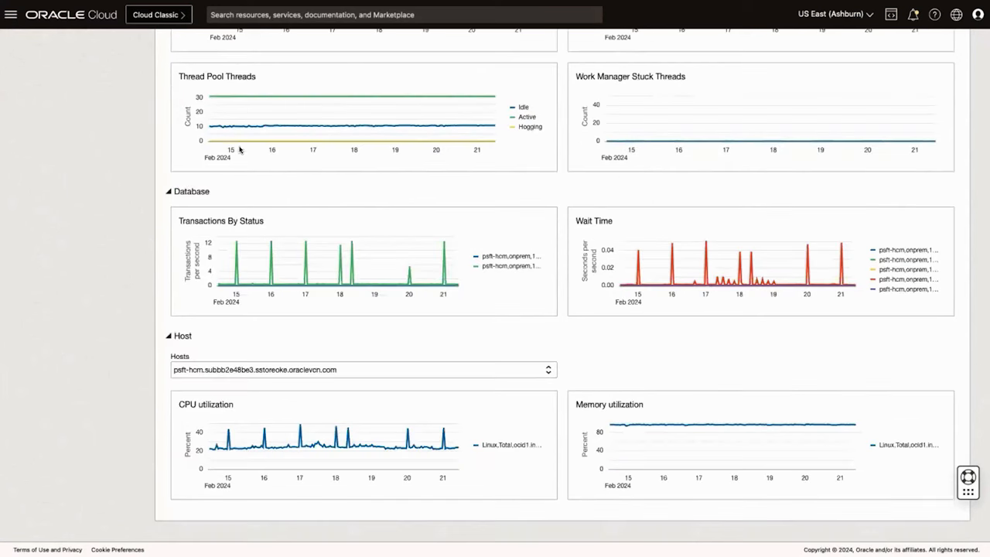
mouse_move(672, 266)
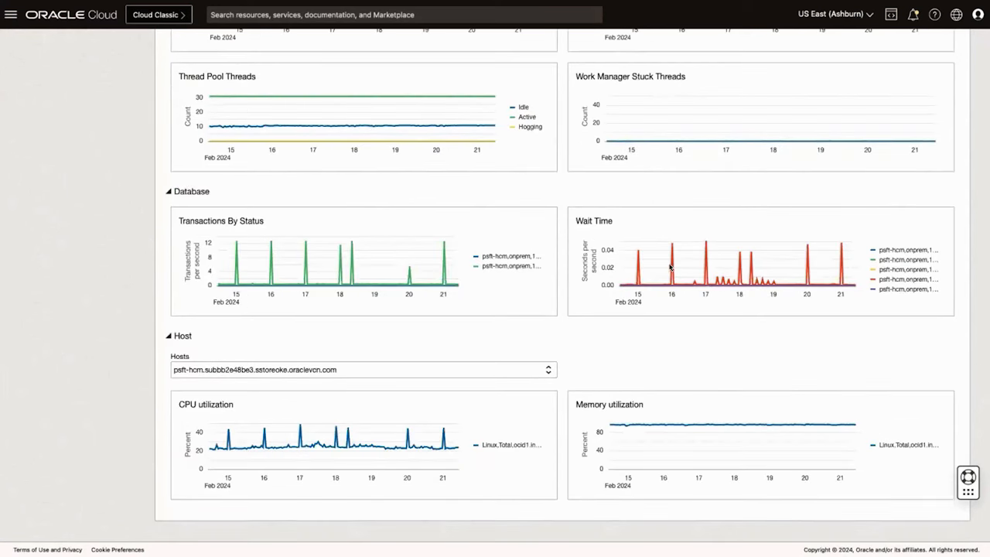
mouse_move(509, 285)
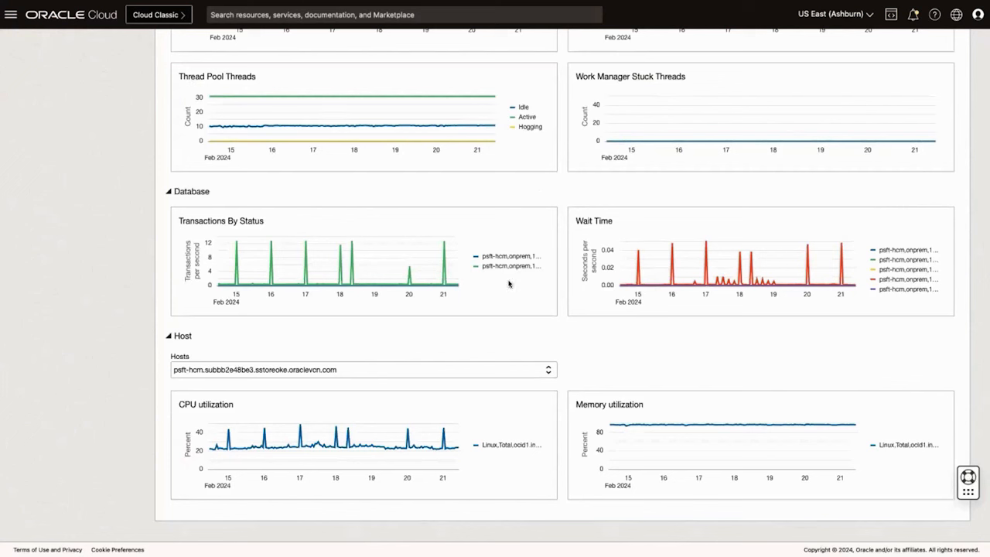
mouse_move(622, 283)
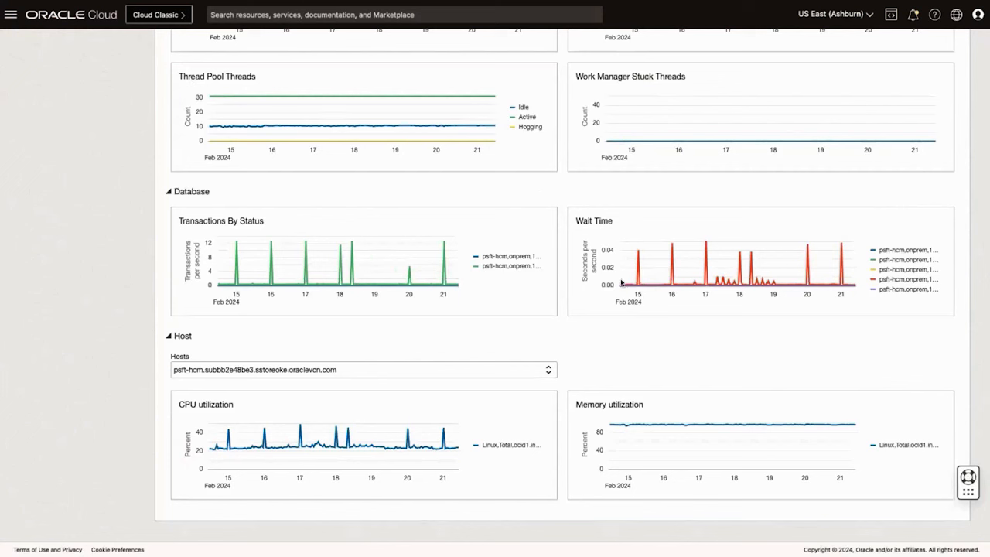
mouse_move(689, 277)
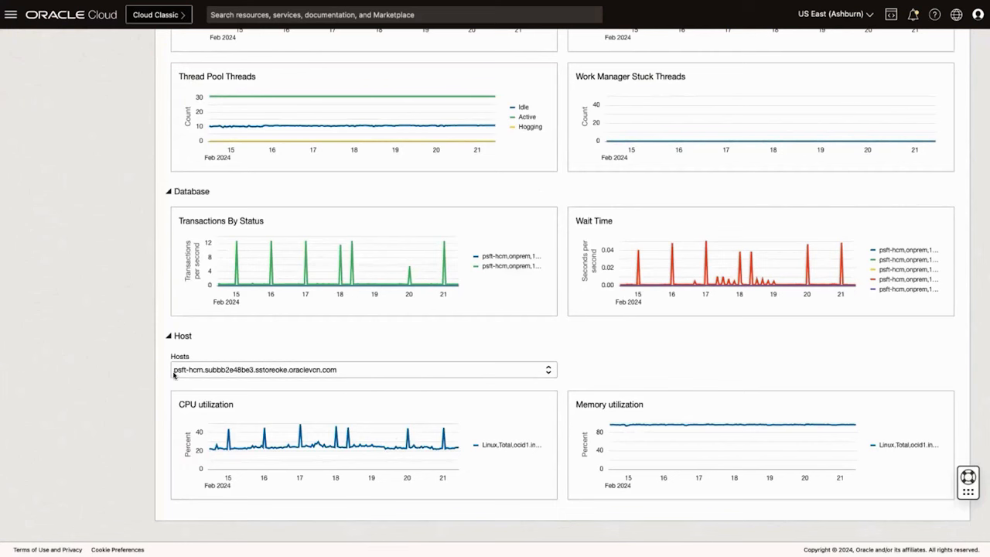
mouse_move(639, 424)
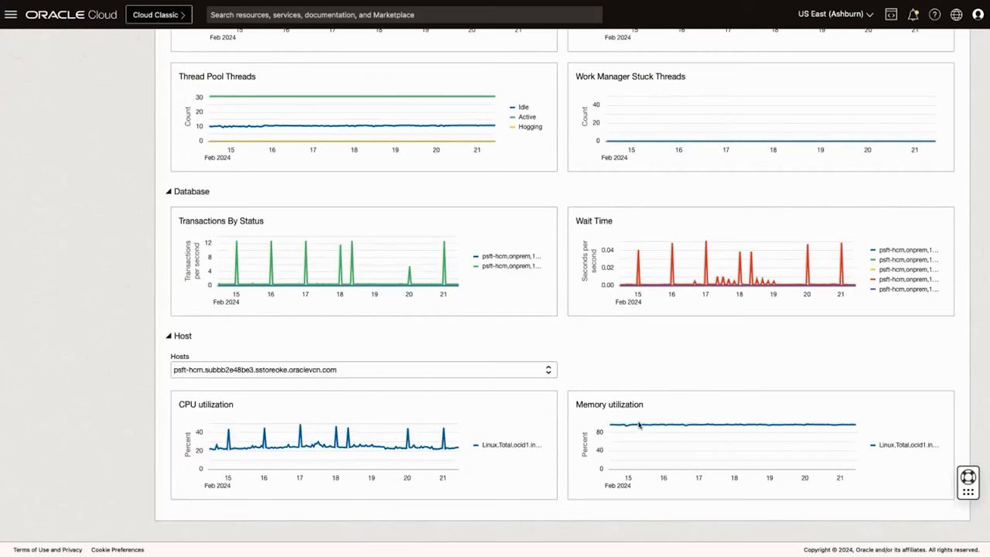
mouse_move(627, 432)
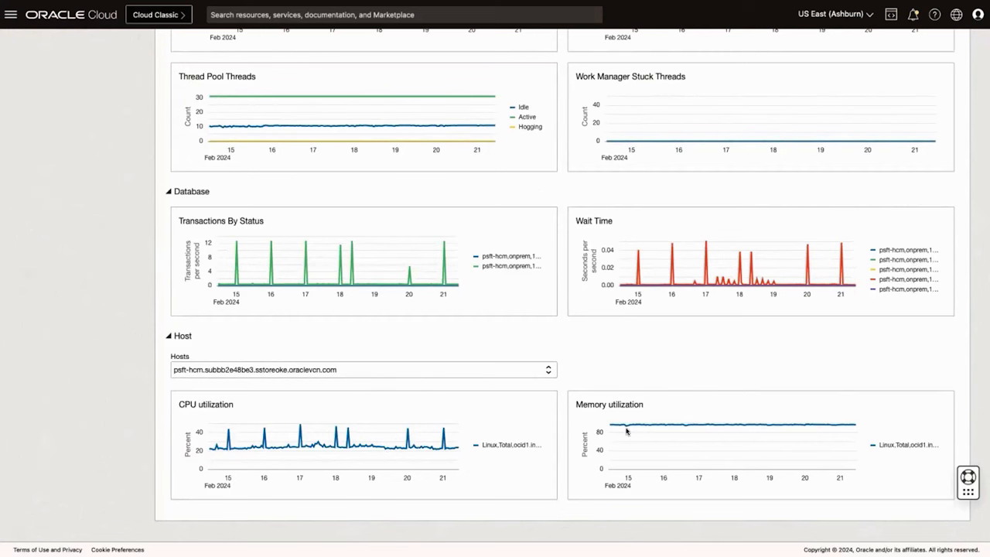